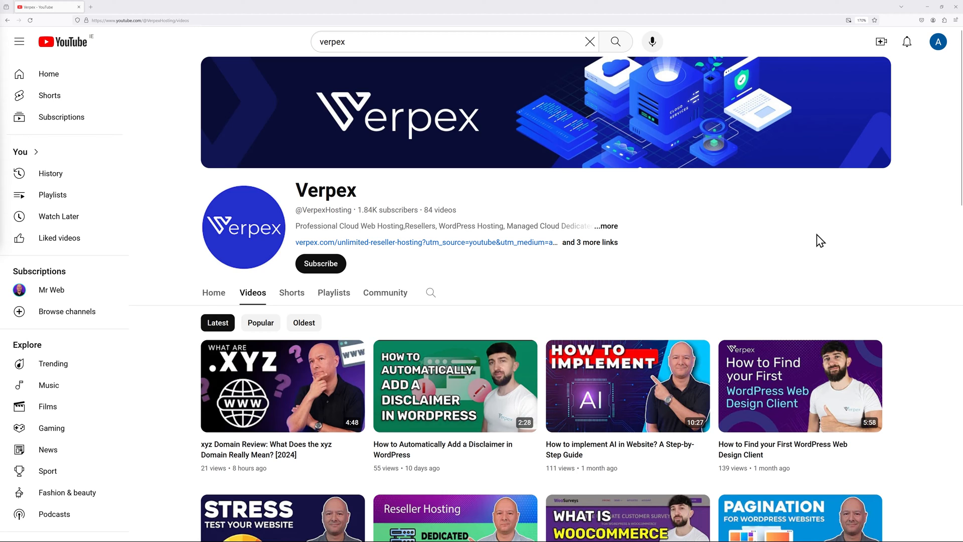
mouse_move(821, 229)
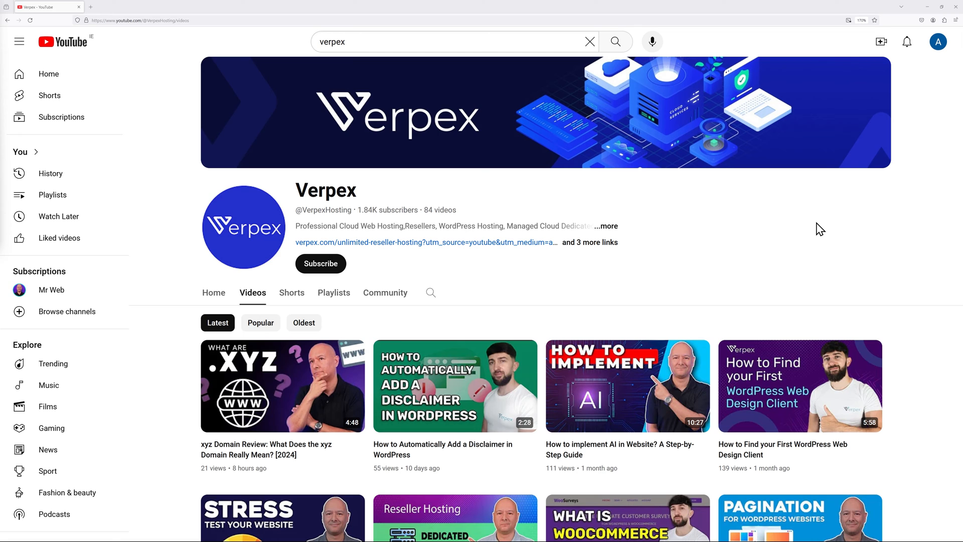
mouse_move(269, 467)
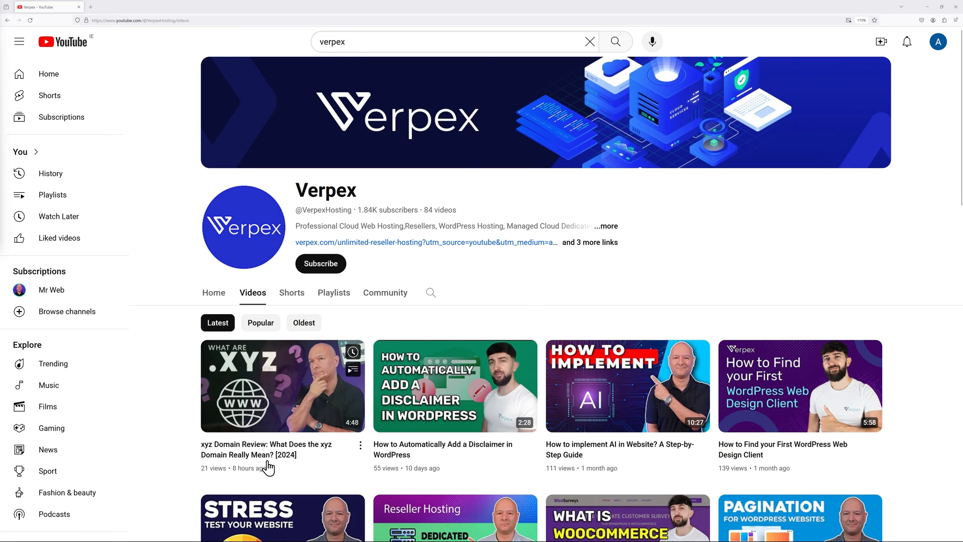
Step: Open the xyz Domain Review video, pause it, and show its embed code via Share
left_click(282, 385)
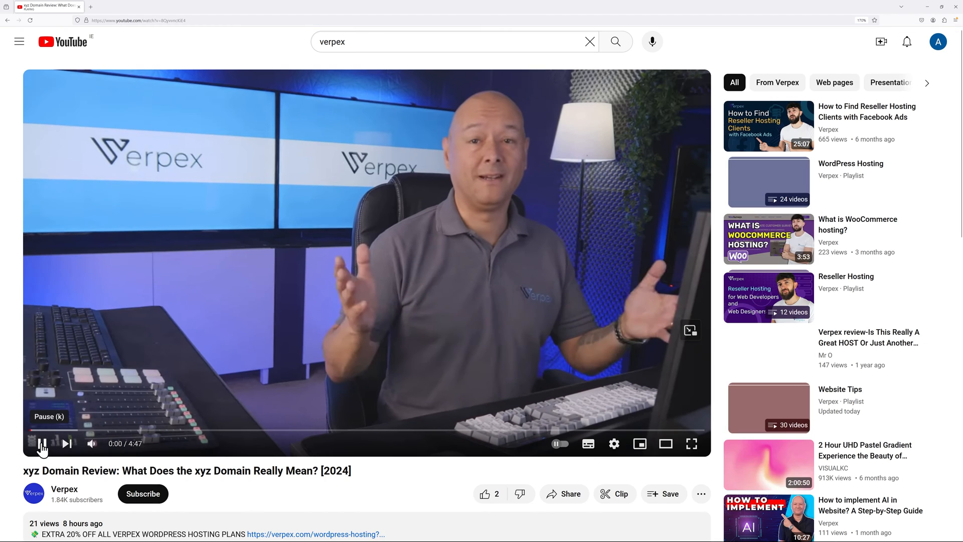
left_click(41, 443)
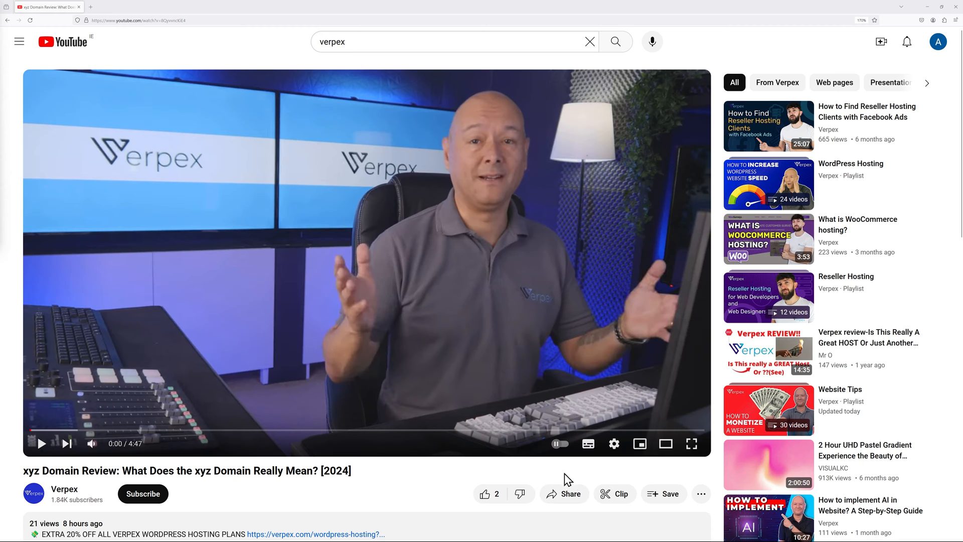
left_click(570, 494)
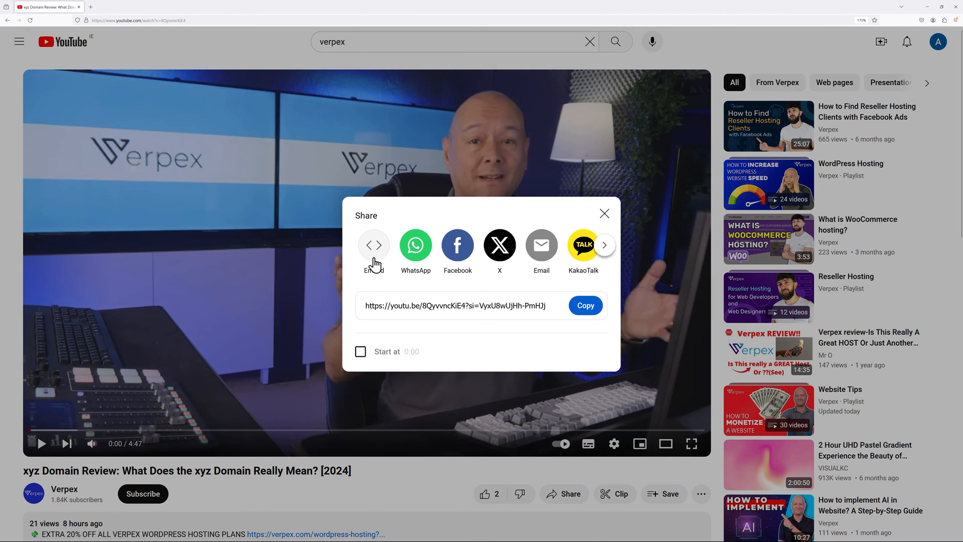
left_click(373, 245)
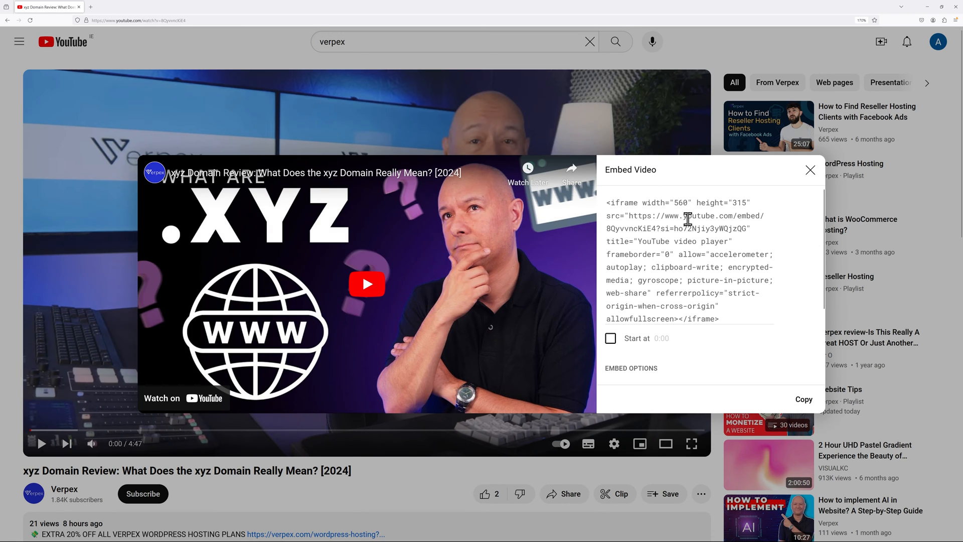
mouse_move(749, 198)
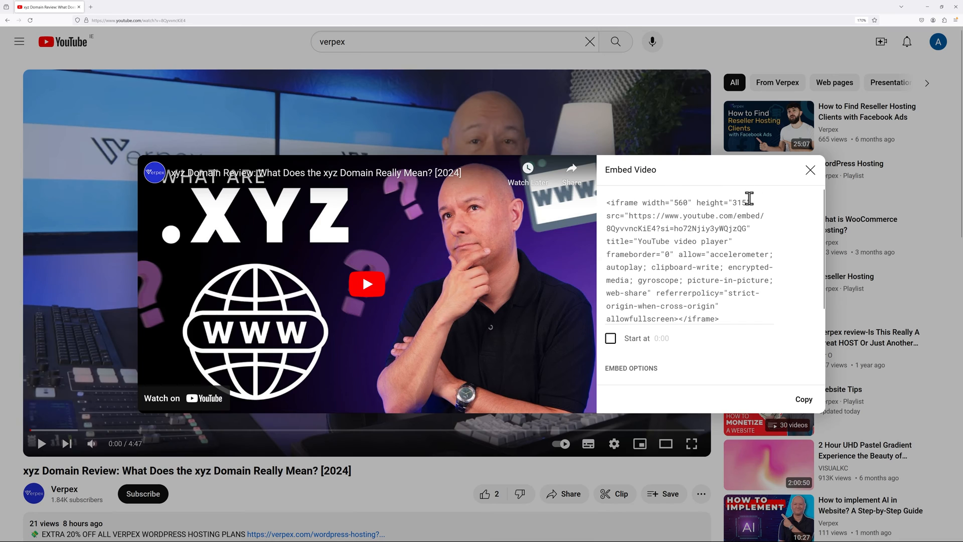
mouse_move(232, 378)
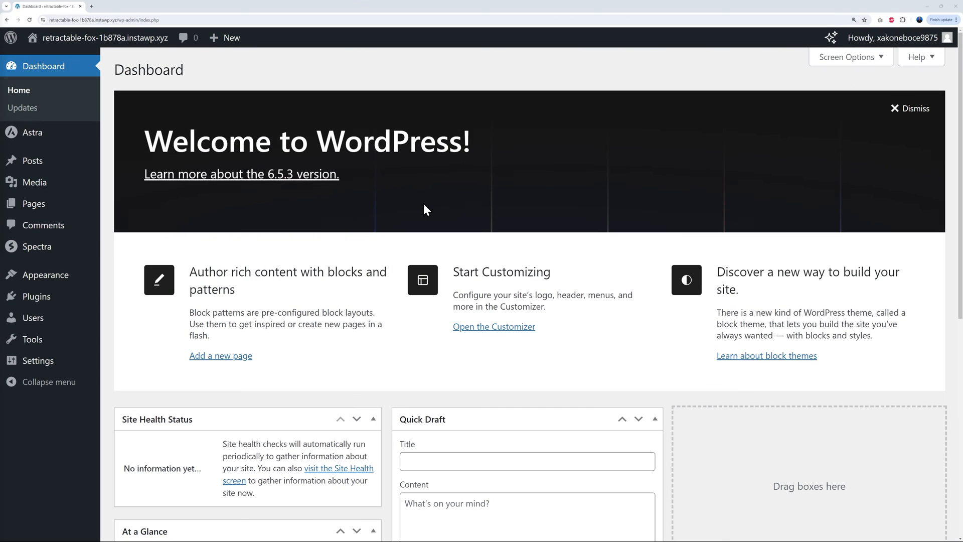
mouse_move(328, 145)
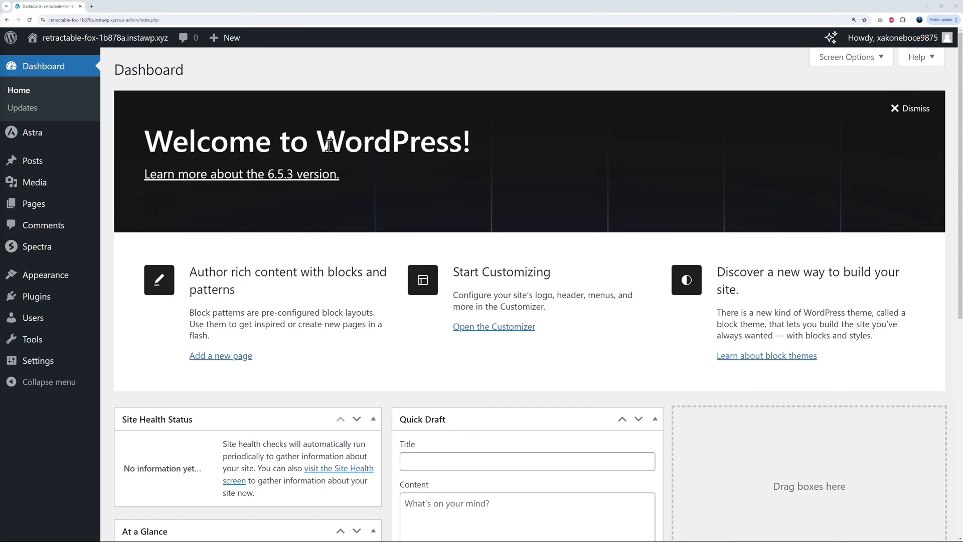
mouse_move(472, 170)
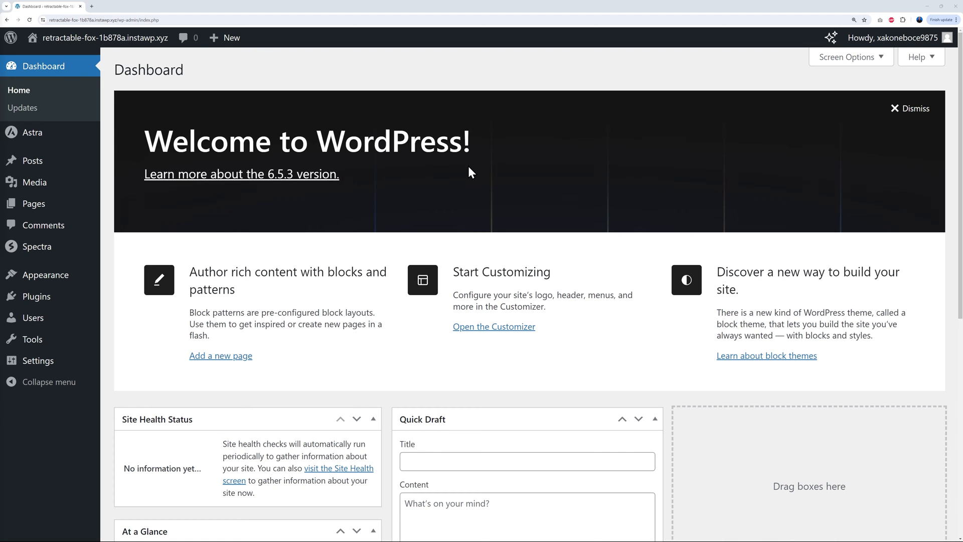
Step: Create a new page from the Pages list and title it 'Test Title'
left_click(31, 204)
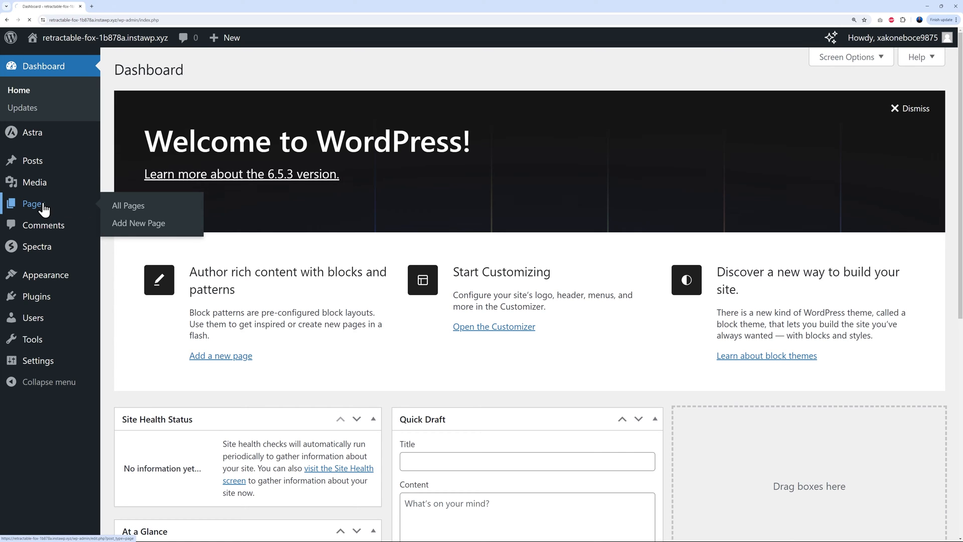
left_click(128, 205)
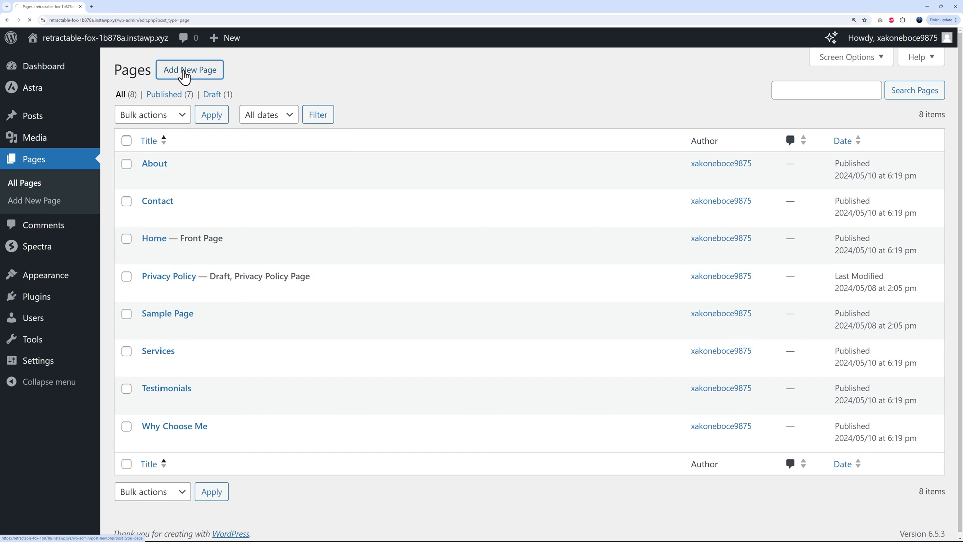
left_click(189, 70)
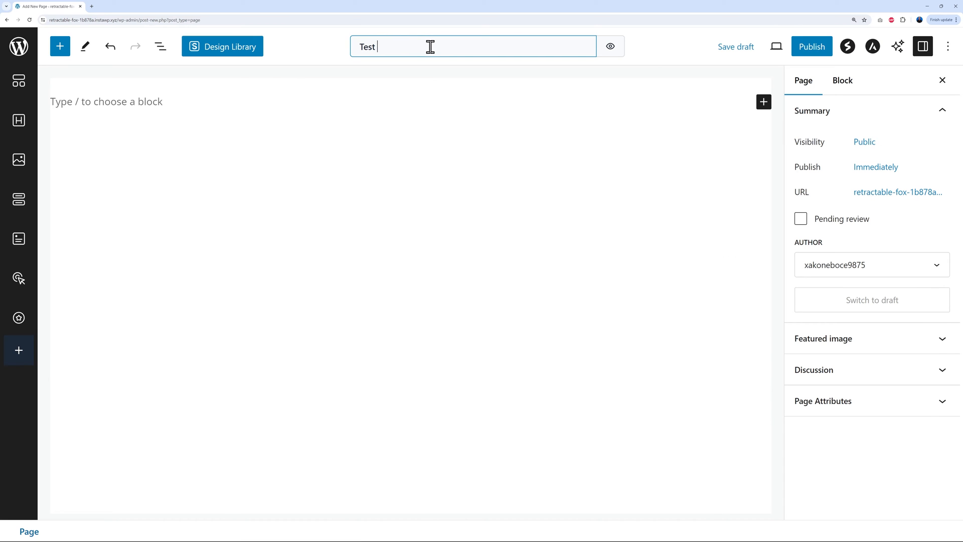
type("Title")
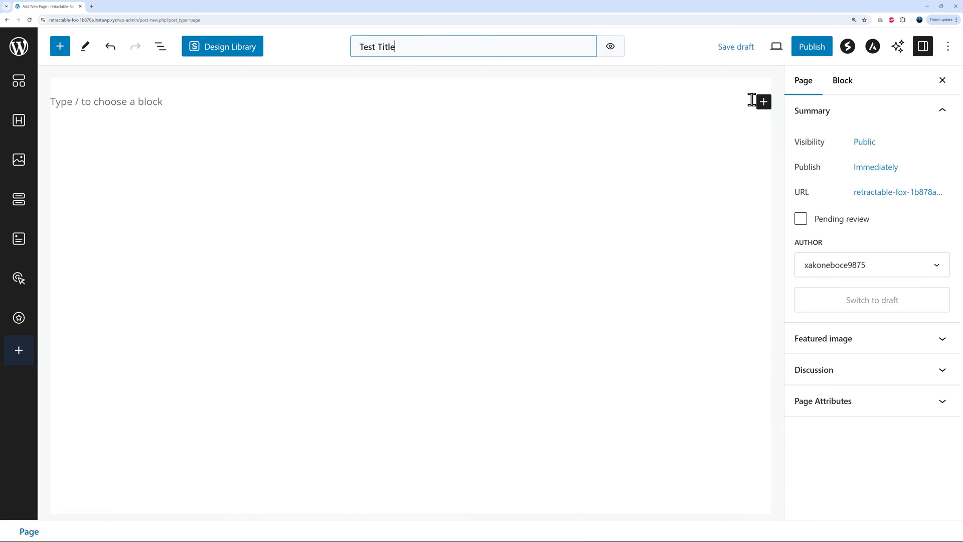
Step: Add a Custom HTML block holding the YouTube iframe code and publish the page
left_click(764, 101)
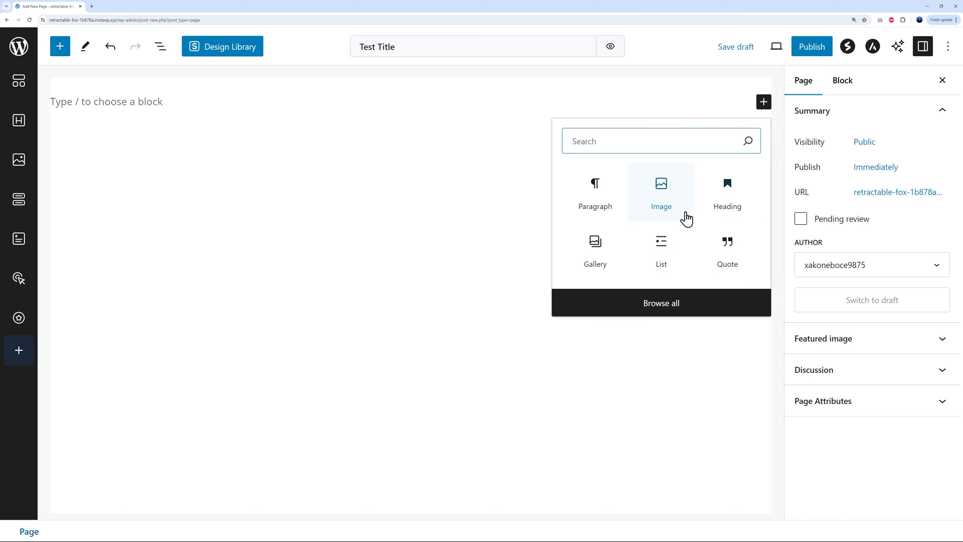
type("html")
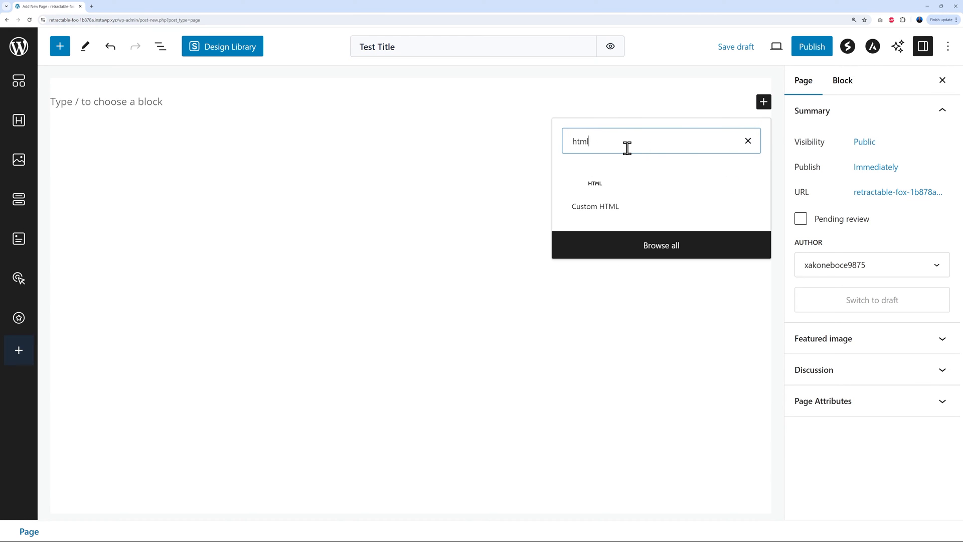
left_click(595, 206)
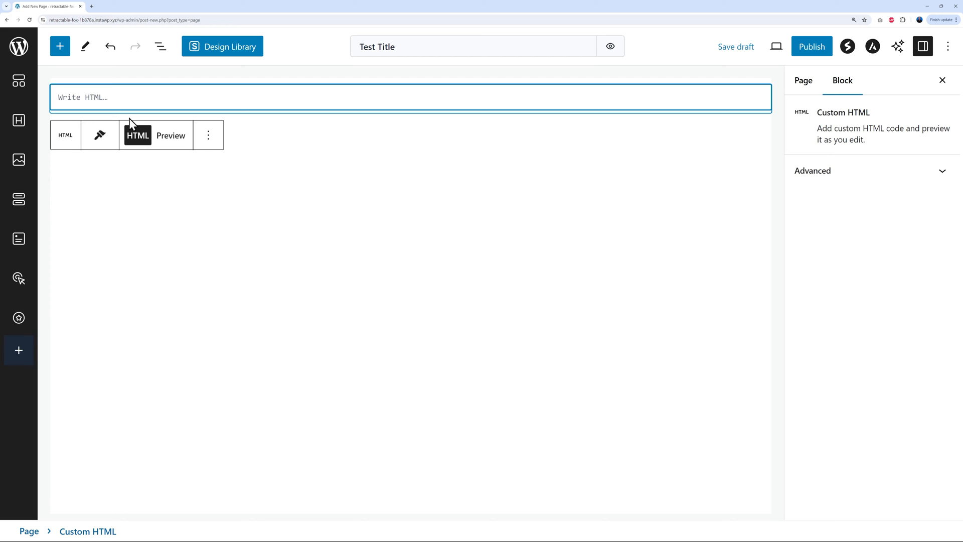
mouse_move(133, 97)
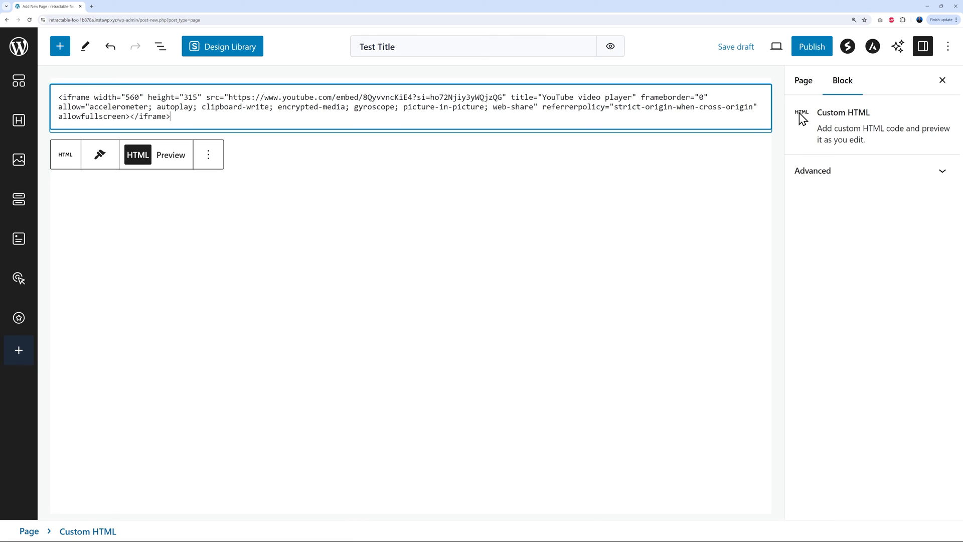
left_click(810, 46)
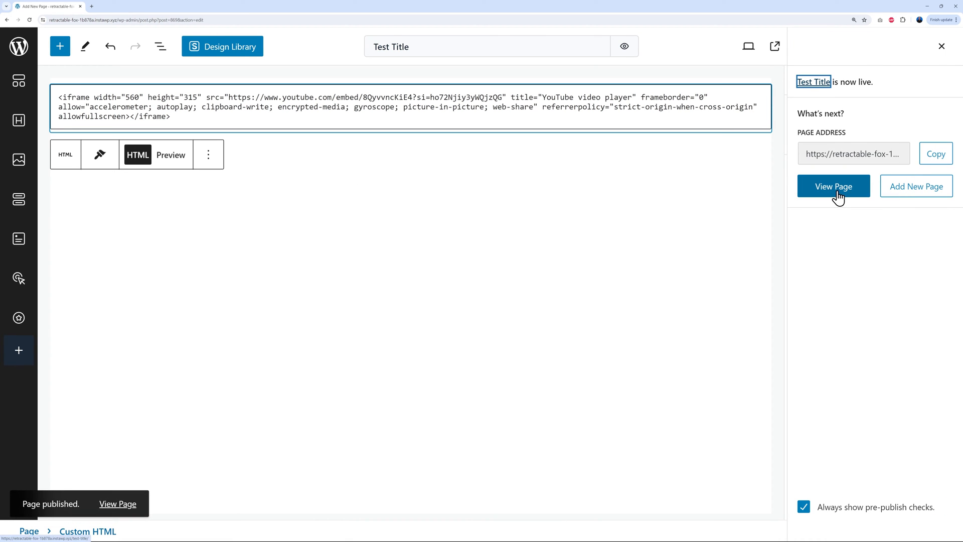
Step: View the live Test Title page with the embedded video, then return to its editor
left_click(833, 187)
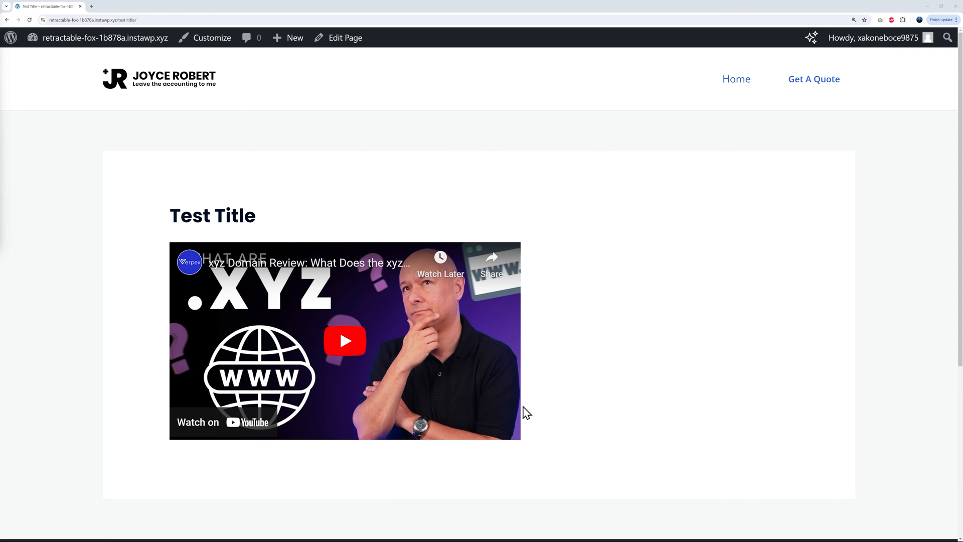
mouse_move(323, 424)
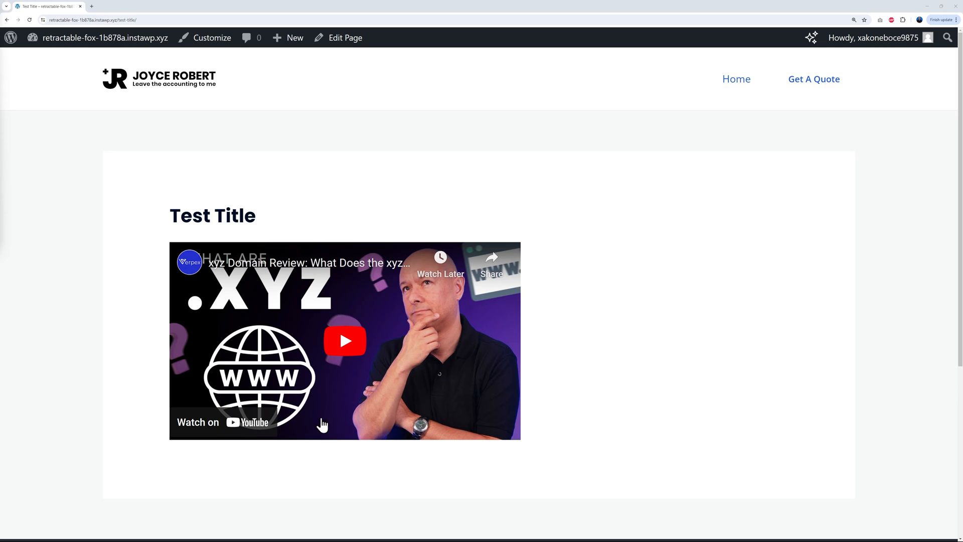
mouse_move(579, 399)
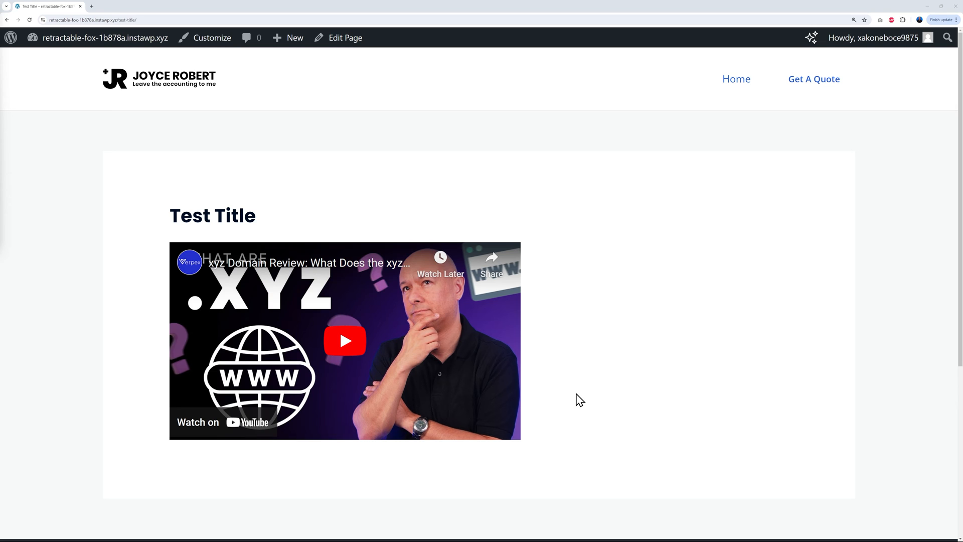
left_click(344, 37)
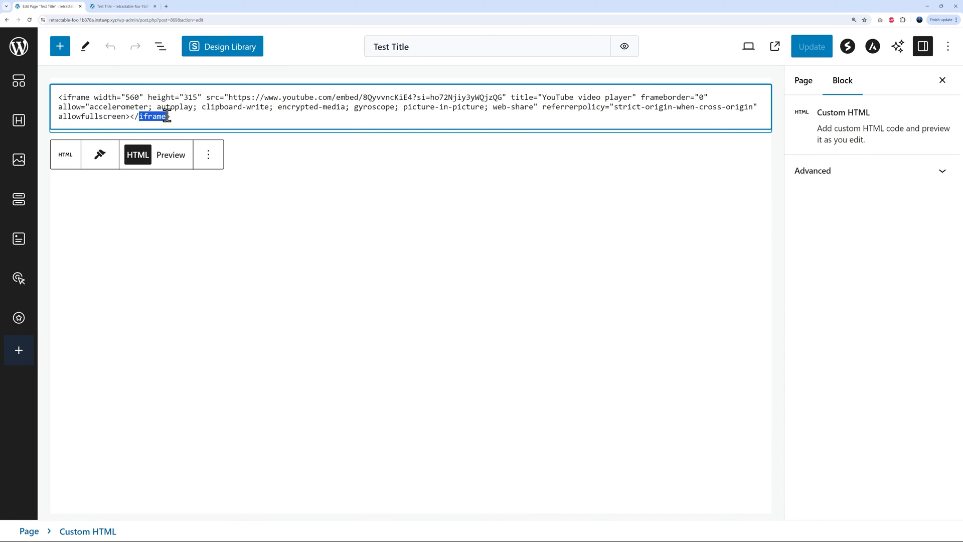
Step: Change the iframe width from 560 to 1080 and height from 315 to 610, then update the page
left_click(146, 98)
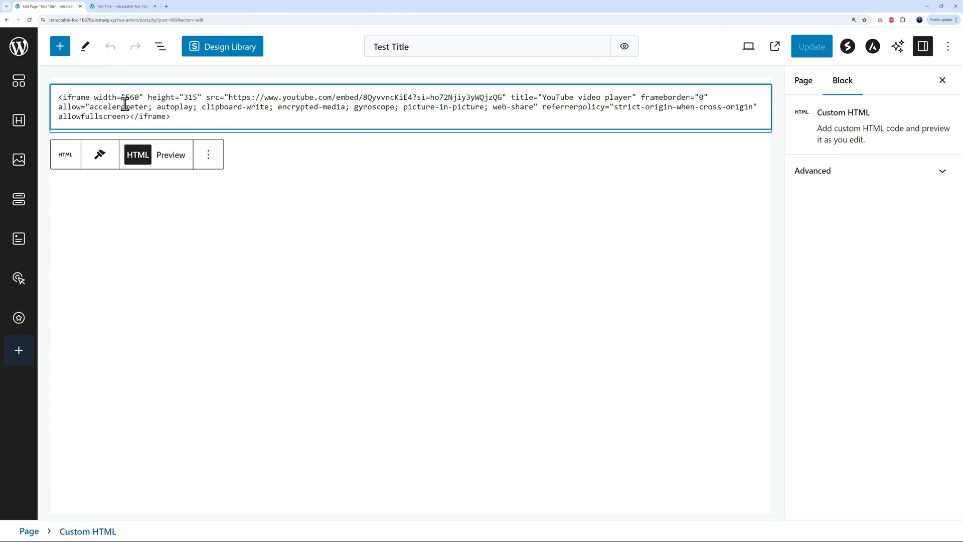
double_click(131, 97)
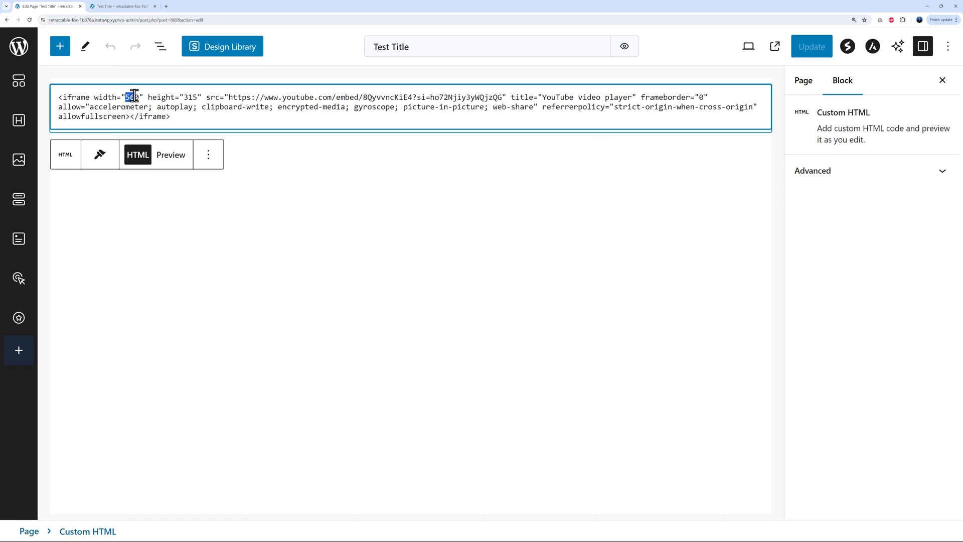
type("1080")
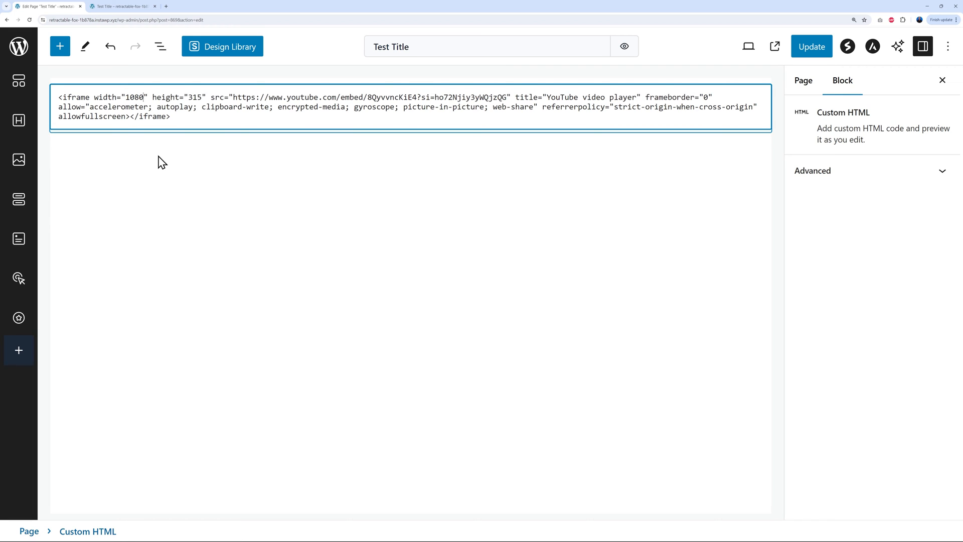
double_click(193, 98)
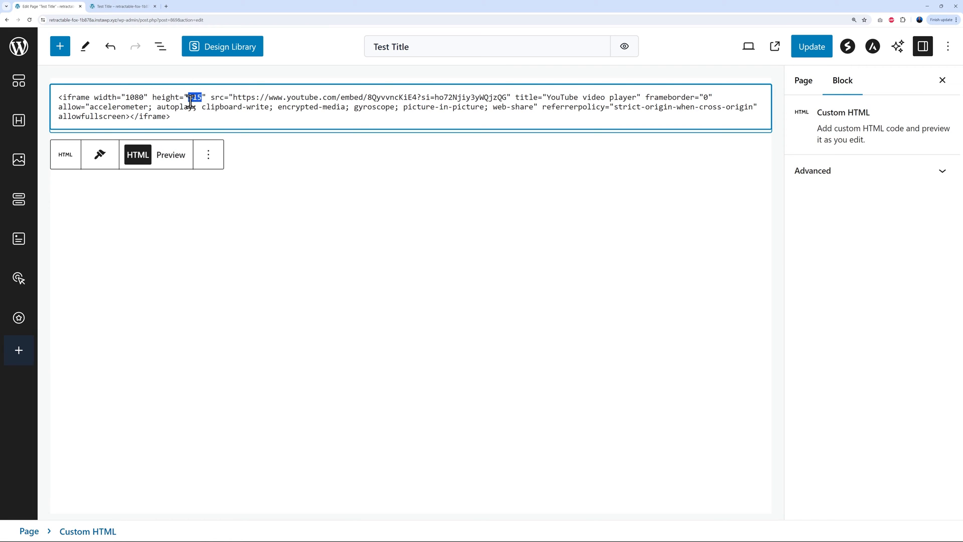
type("610")
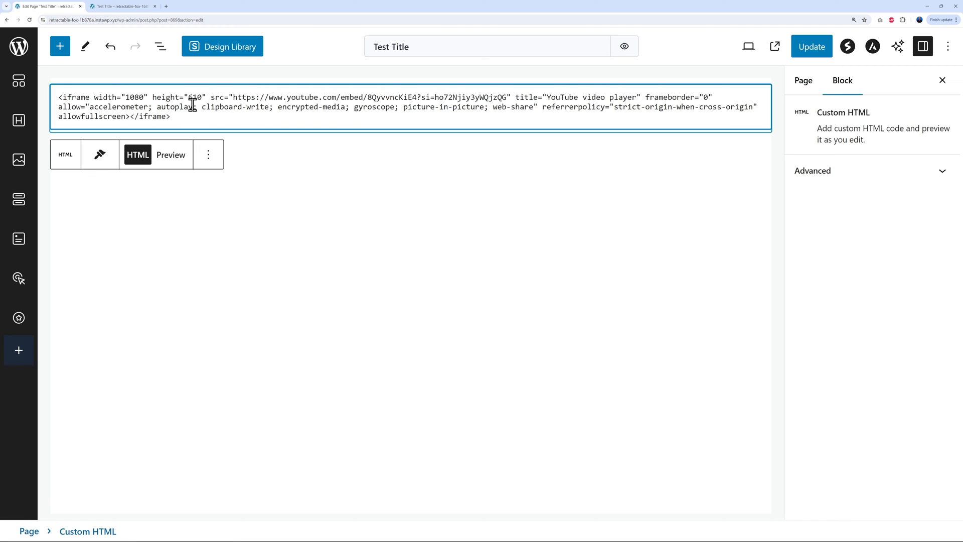
left_click(811, 46)
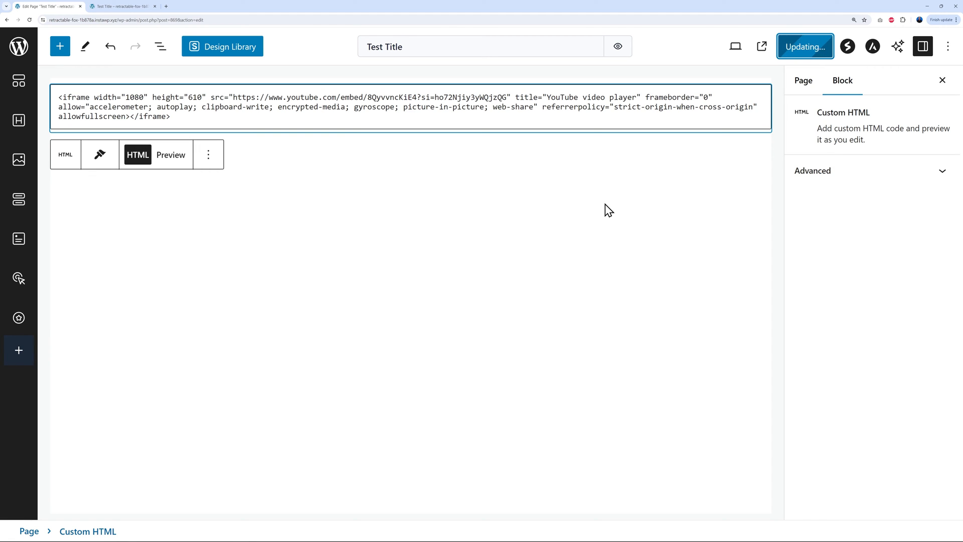
Step: Check the larger video on the live page and return to the editor
left_click(122, 6)
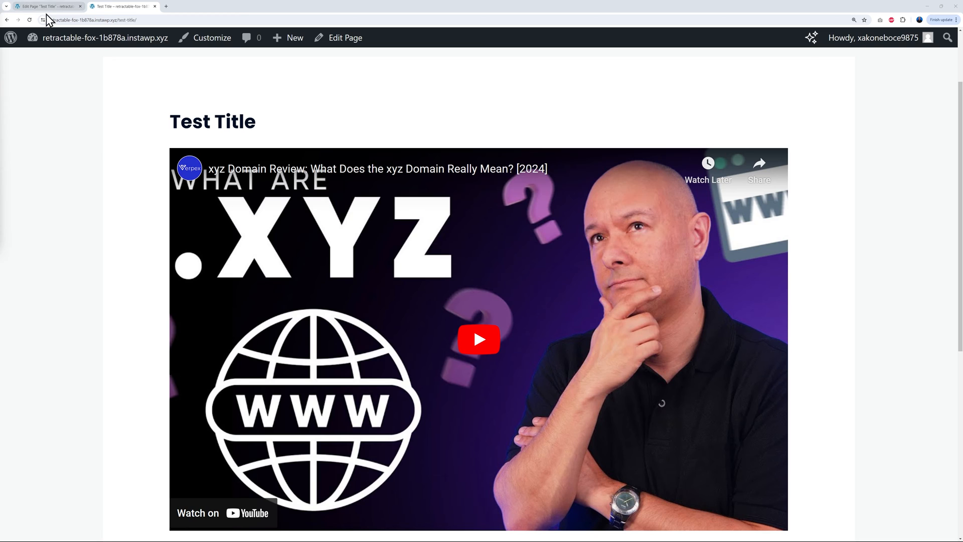
left_click(44, 6)
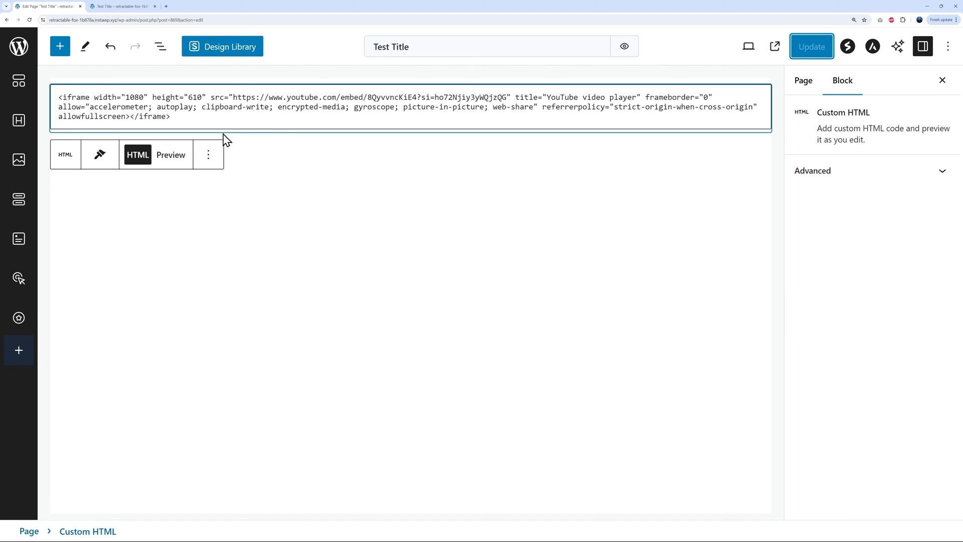
mouse_move(401, 289)
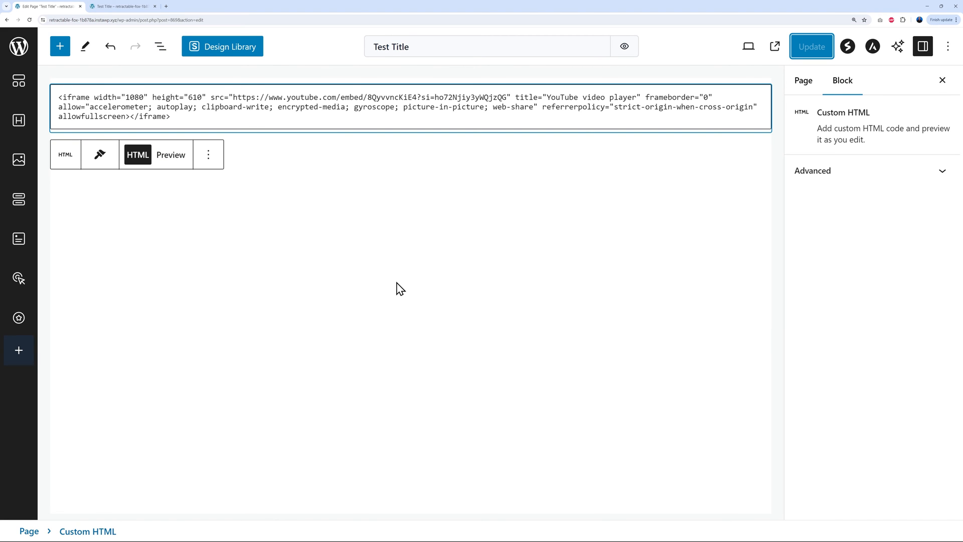
Step: From the live Test Title page, go to the home page and then the Contact page
left_click(122, 6)
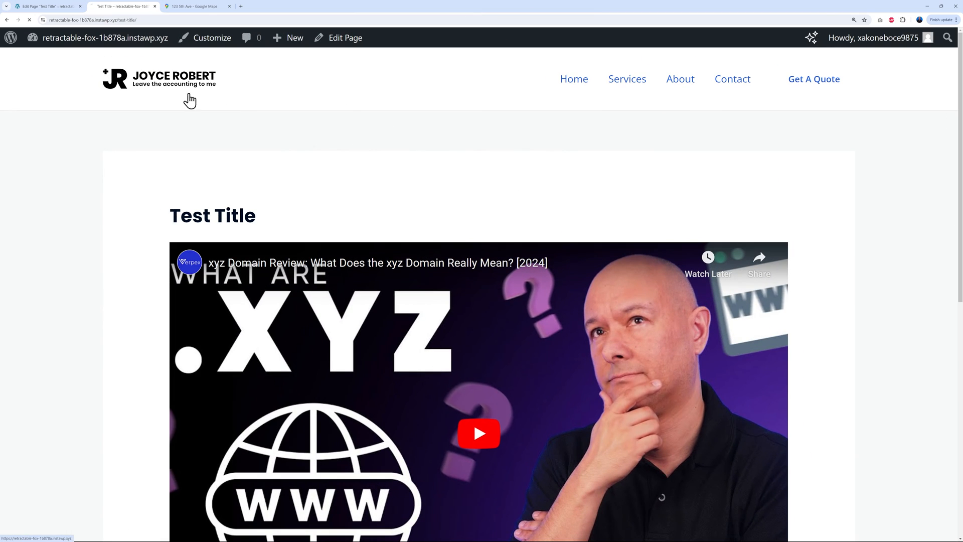
left_click(573, 78)
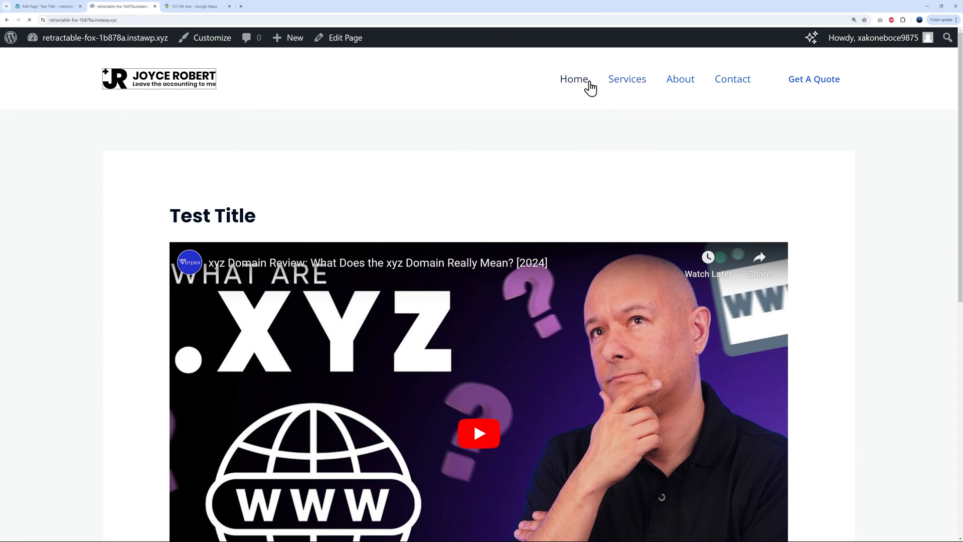
left_click(573, 78)
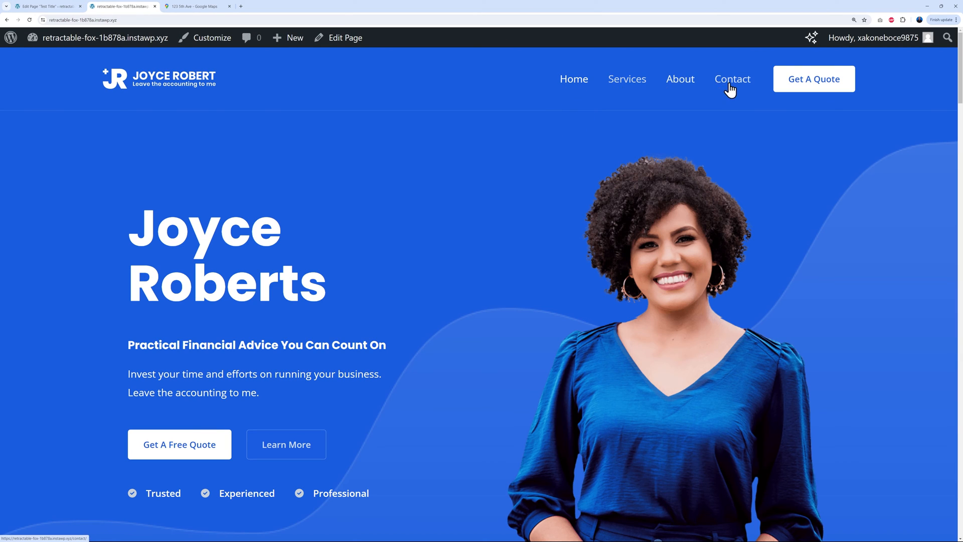
left_click(733, 78)
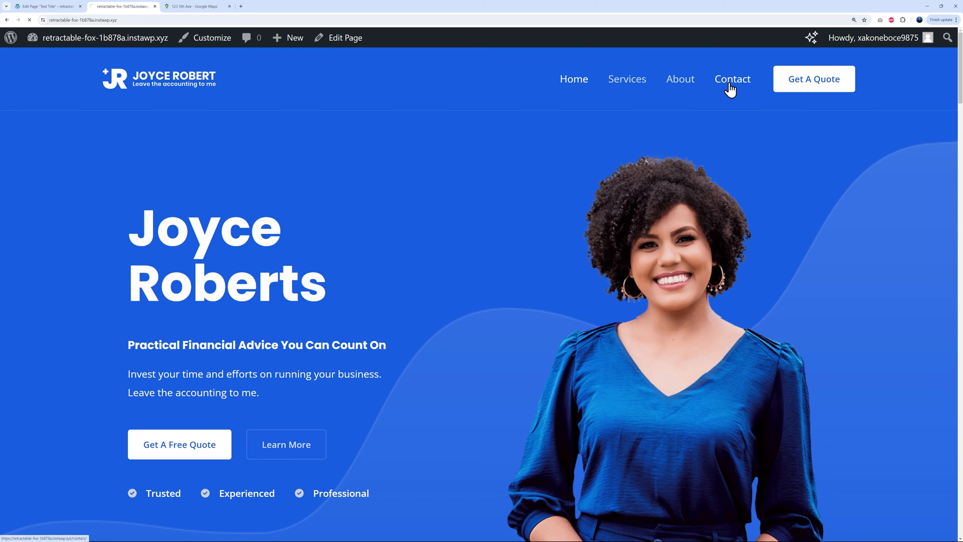
left_click(731, 79)
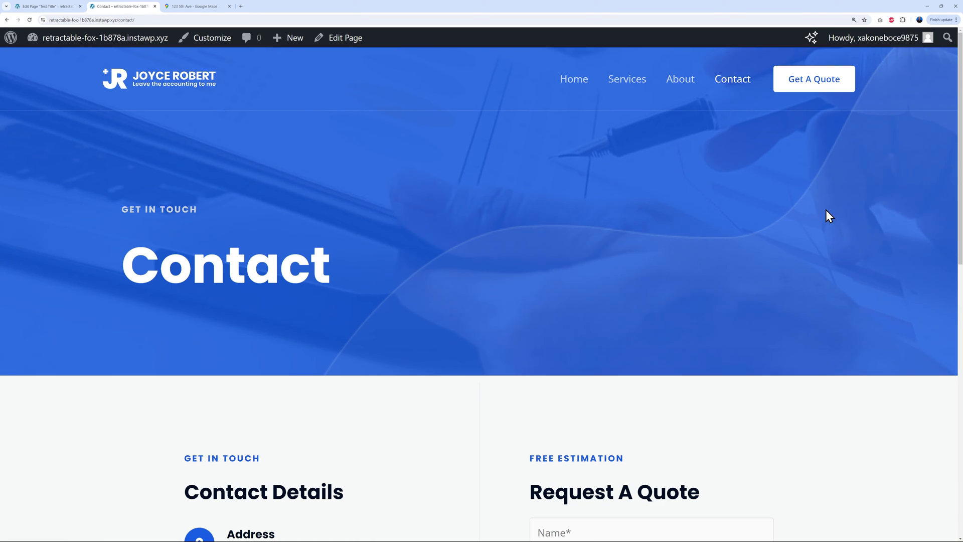
Step: Scroll through the Contact page to review the 123 Fifth Avenue address and contact details
scroll("down", 3)
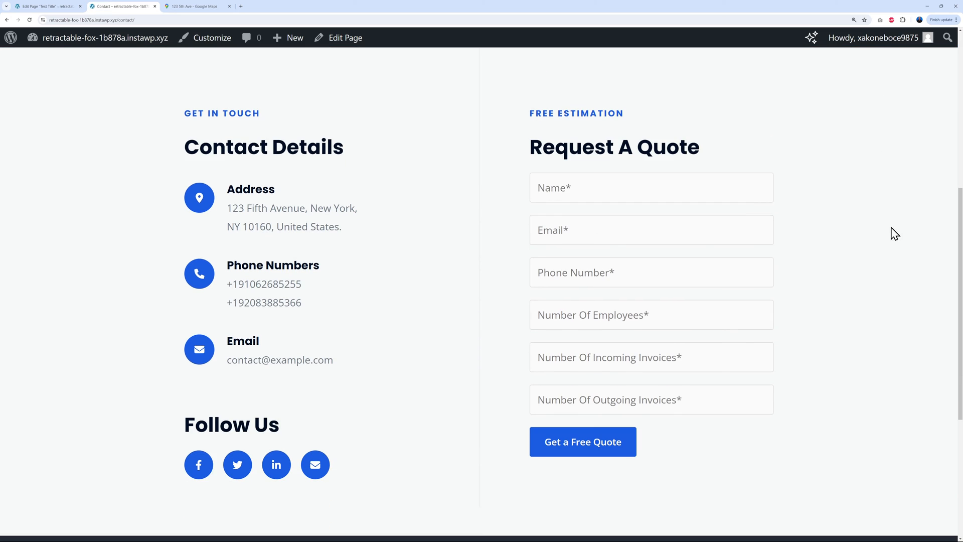
mouse_move(332, 197)
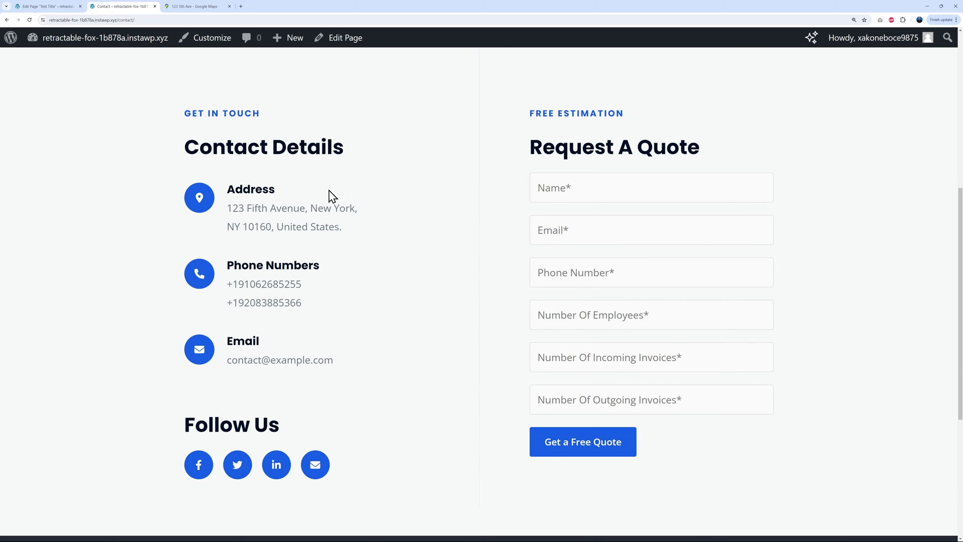
mouse_move(227, 208)
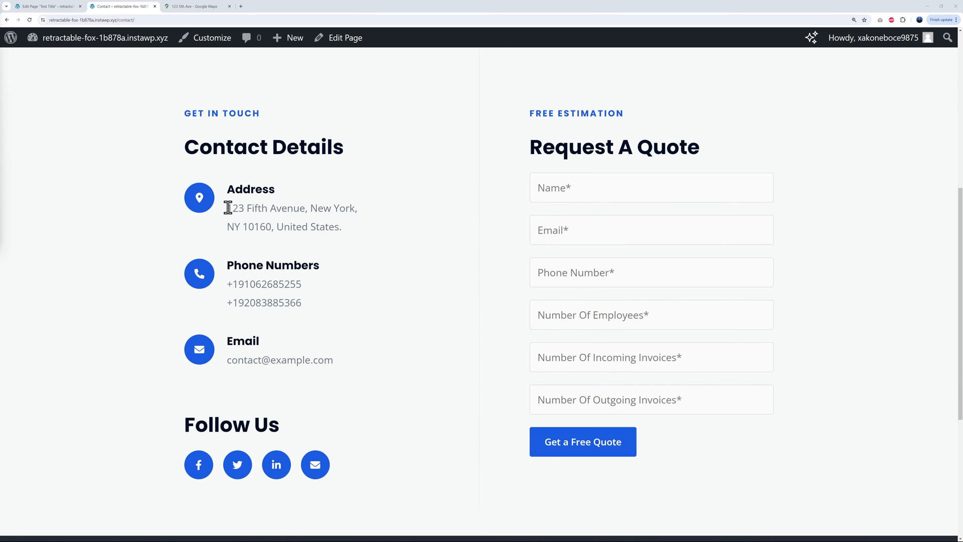
mouse_move(418, 230)
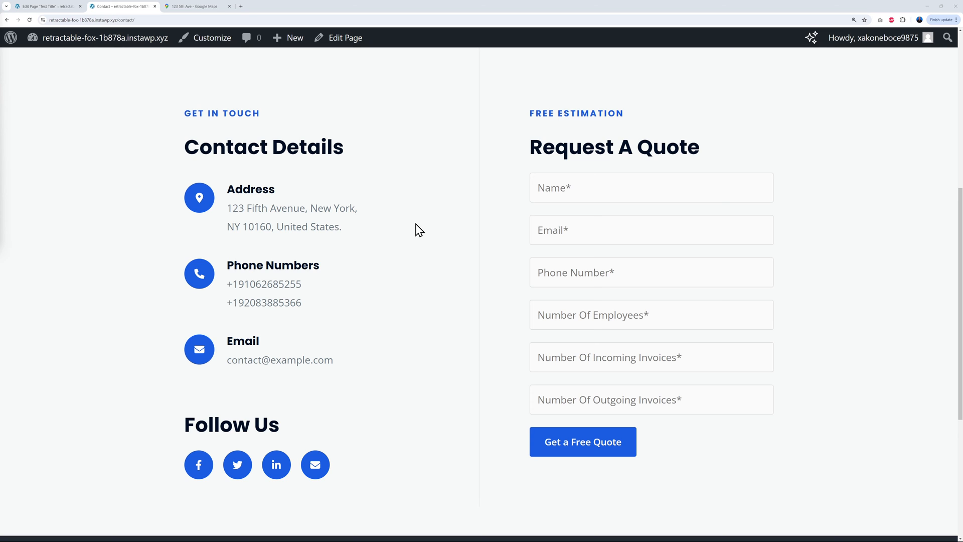
scroll("down", 3)
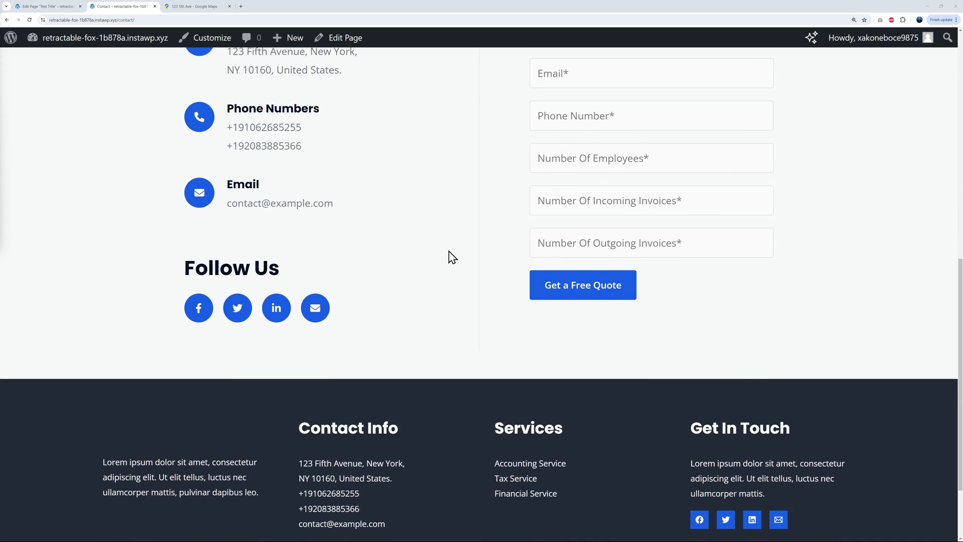
scroll("down", 3)
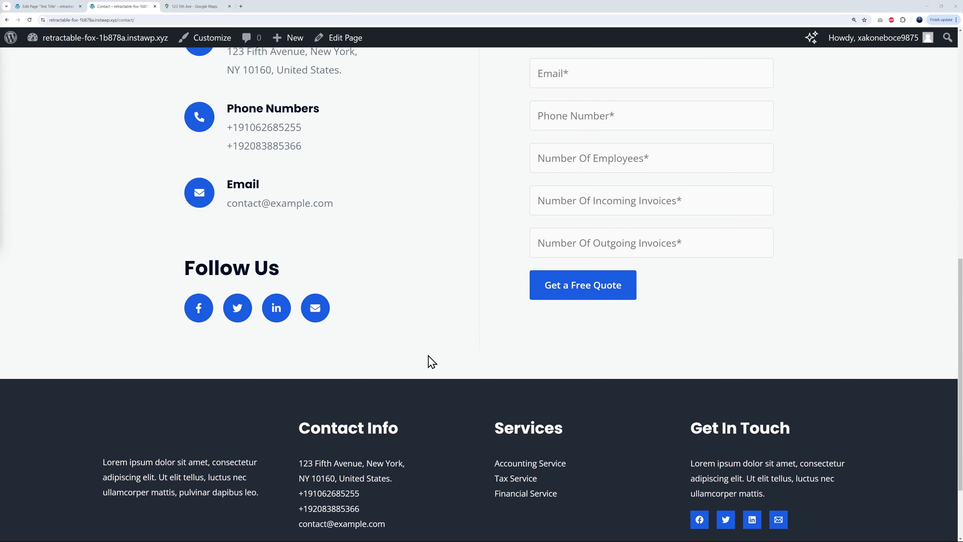
scroll("up", 3)
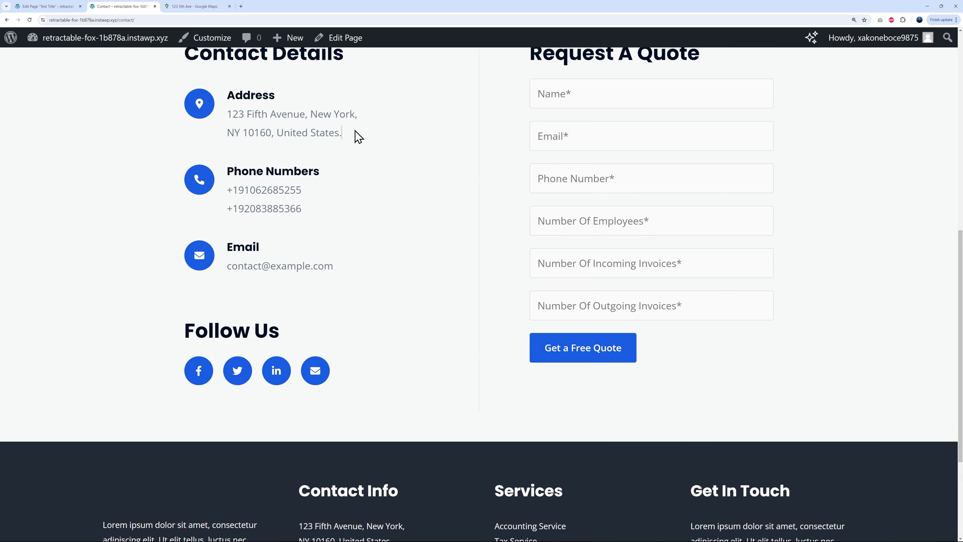
Step: Copy the Embed a map HTML for 123 5th Ave from Google Maps and return to the WordPress pages list
left_click(196, 6)
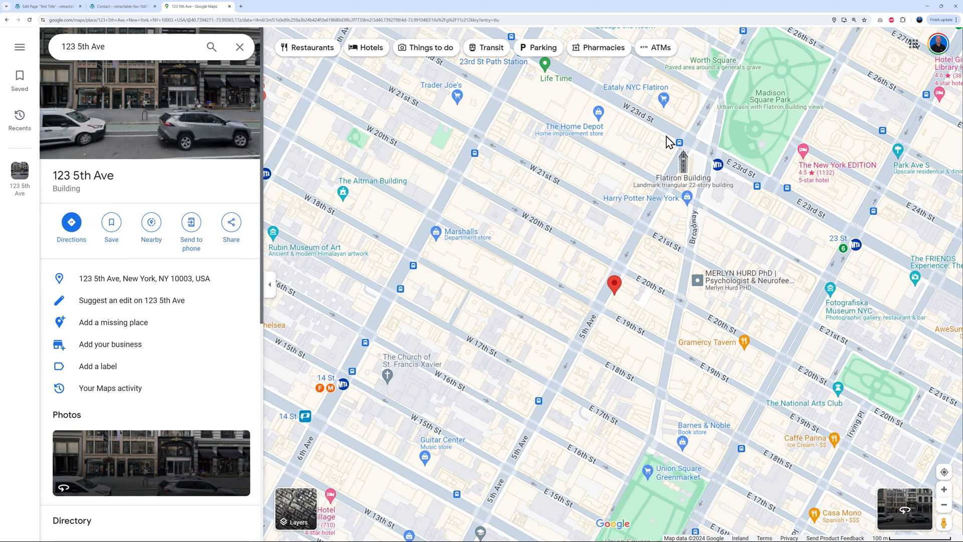
mouse_move(151, 80)
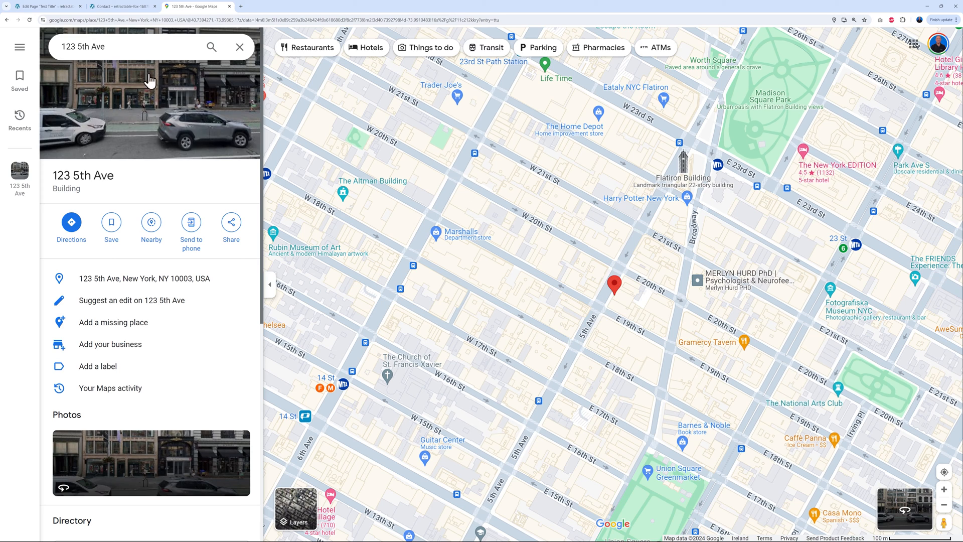
mouse_move(159, 118)
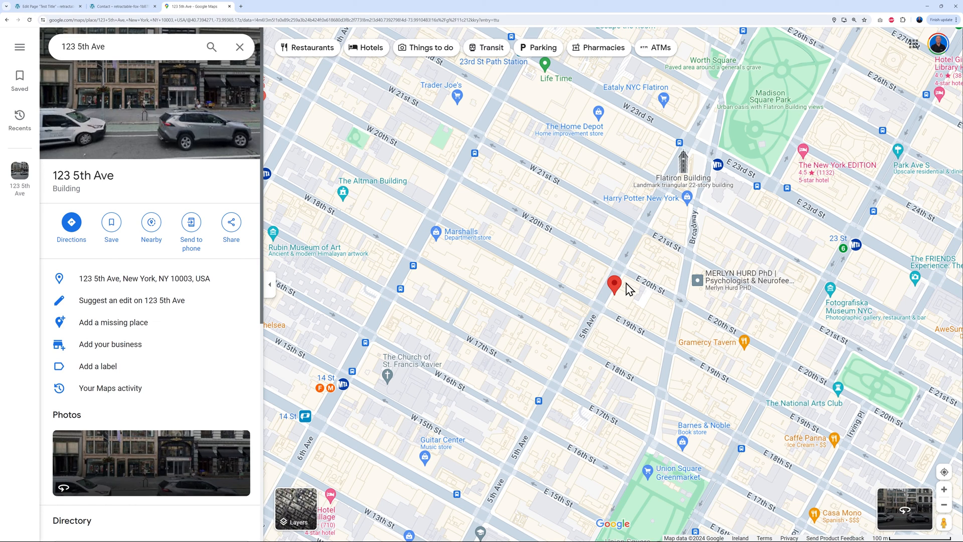
mouse_move(602, 295)
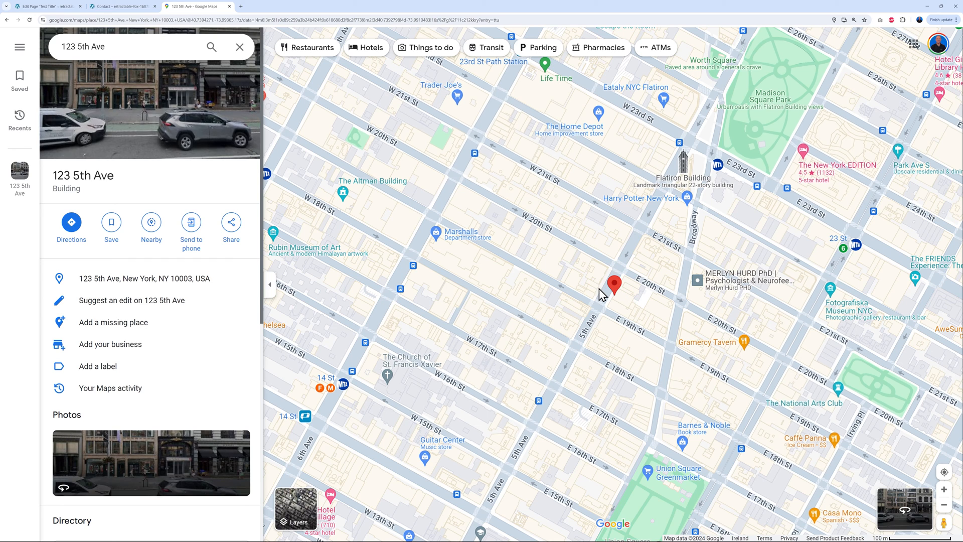
mouse_move(410, 167)
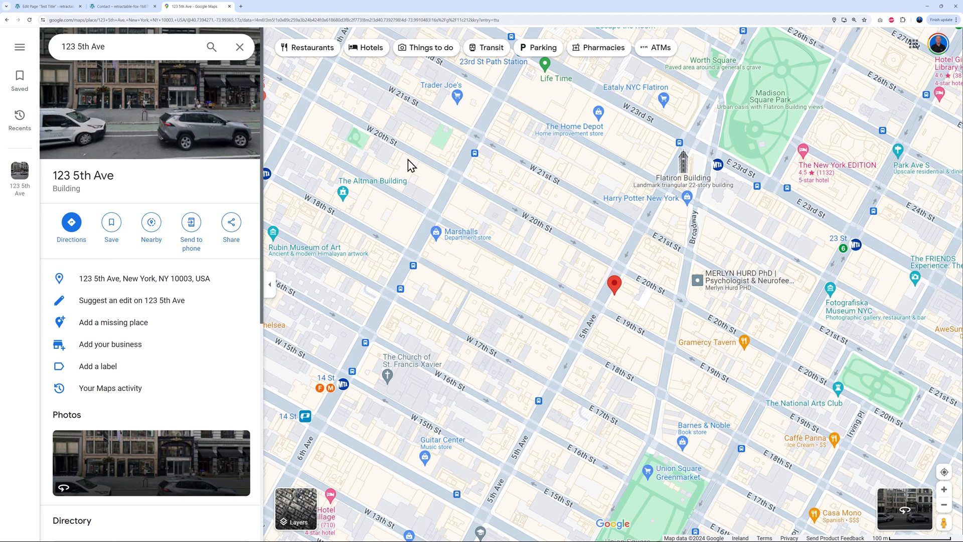
left_click(230, 227)
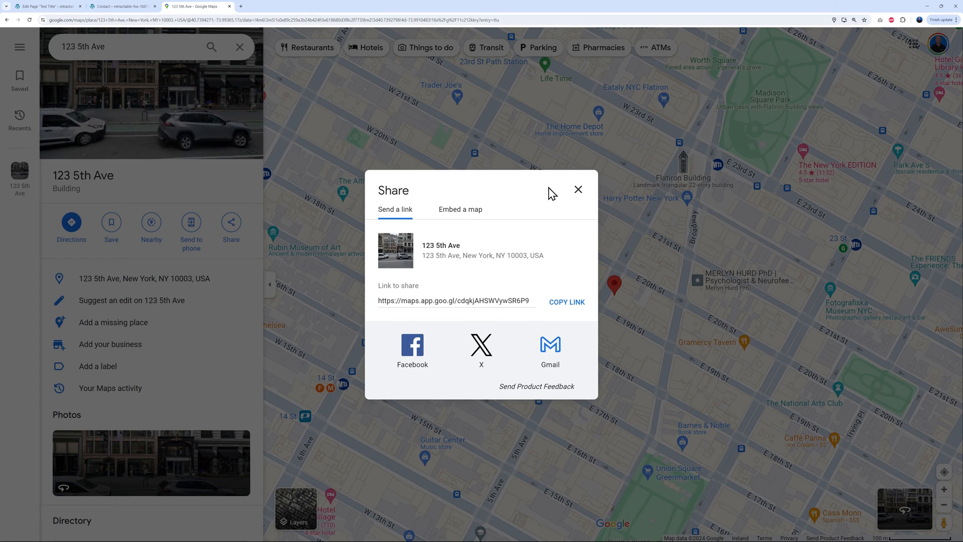
left_click(460, 209)
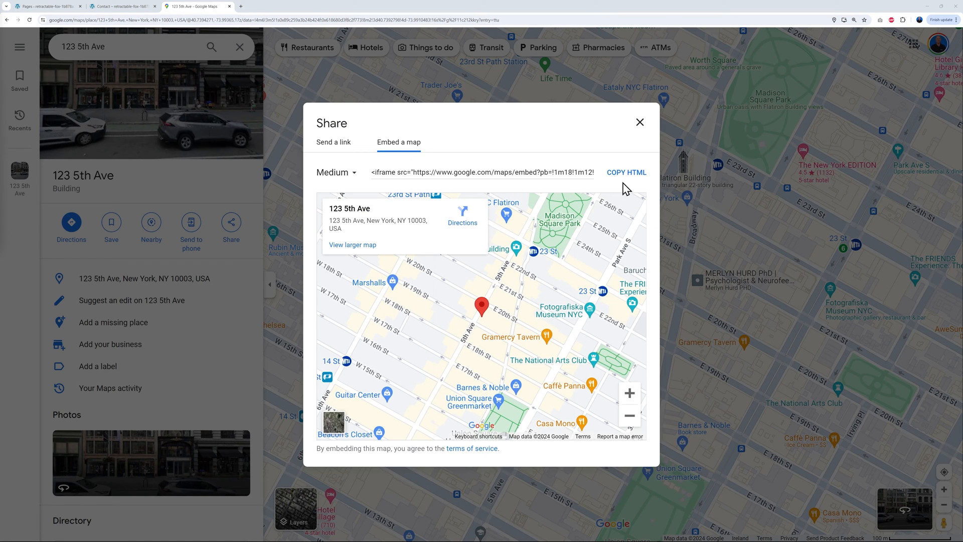
left_click(626, 171)
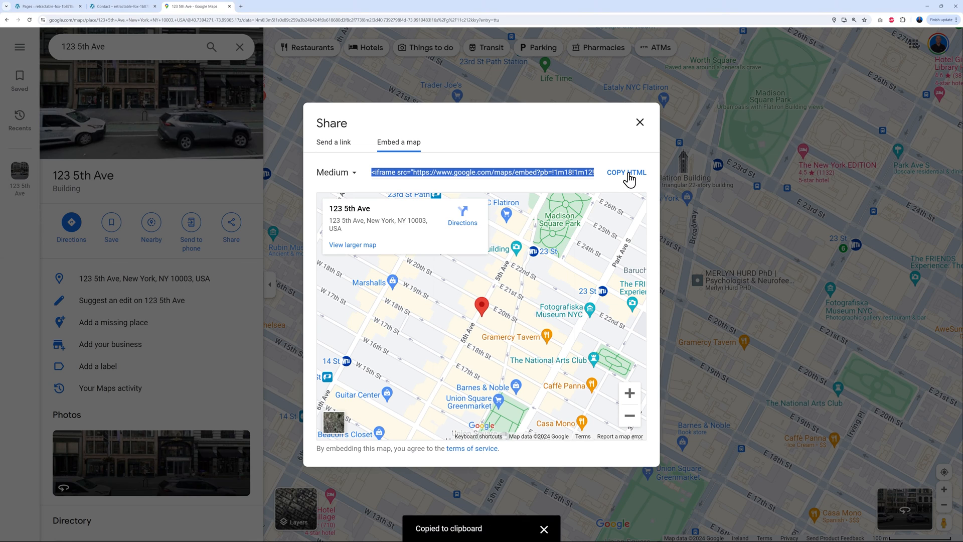
mouse_move(617, 185)
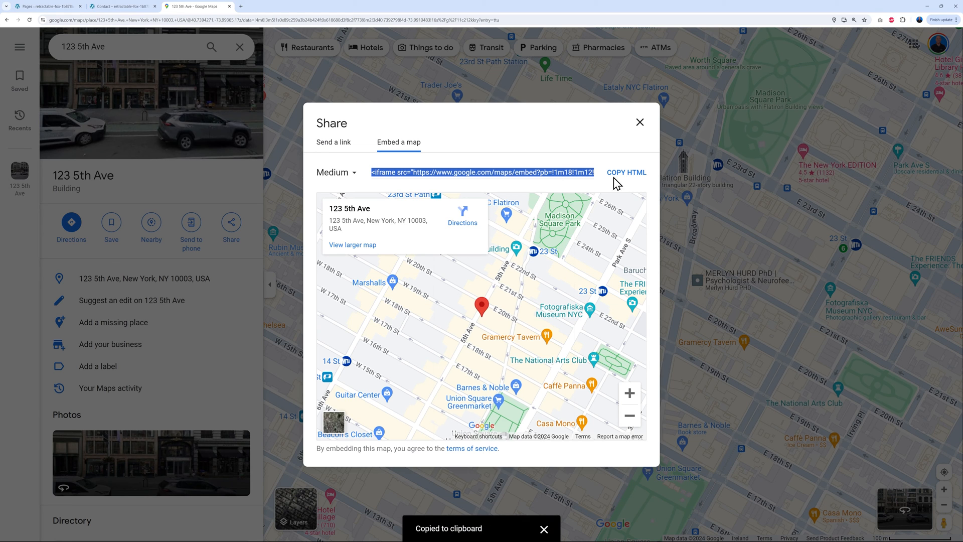
left_click(46, 6)
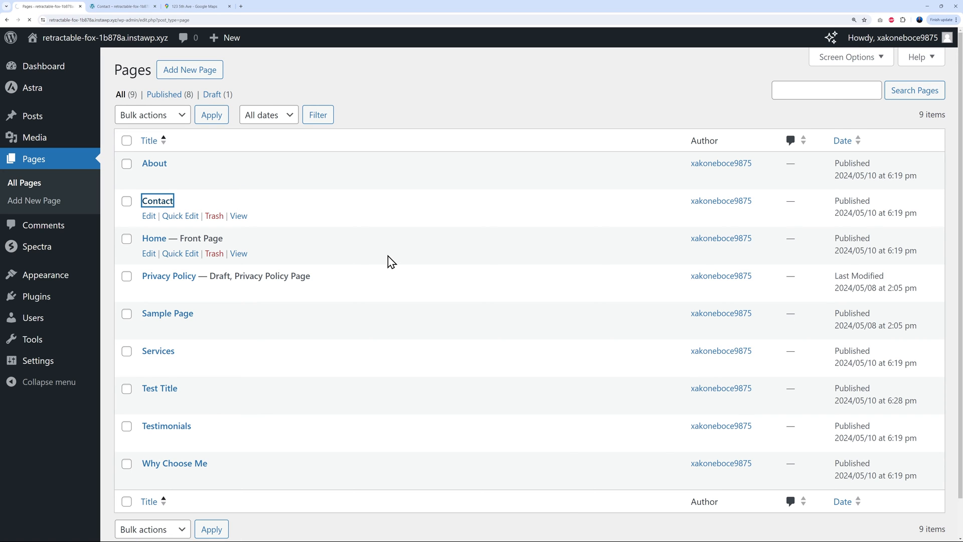
Step: Add a Custom HTML block with the map iframe below the Contact page content and update the page
left_click(149, 216)
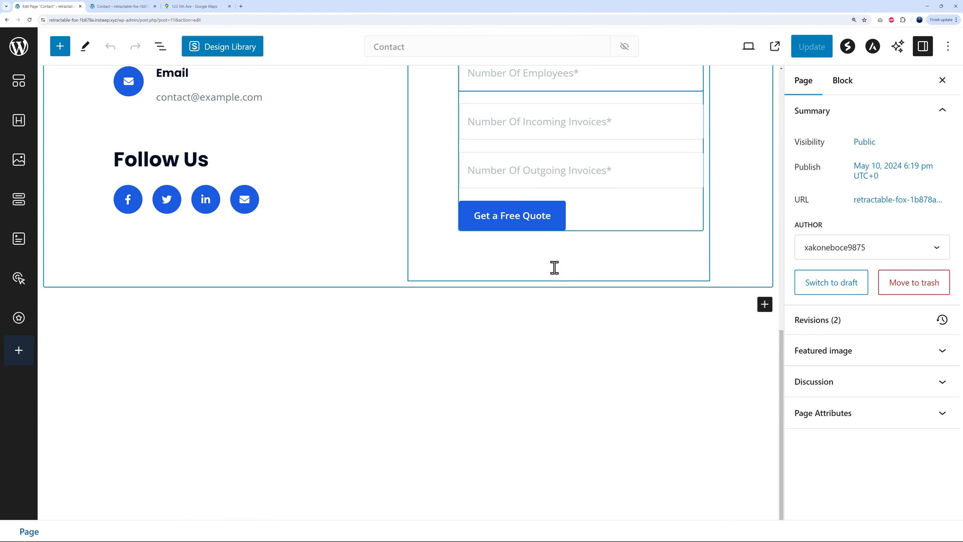
left_click(764, 304)
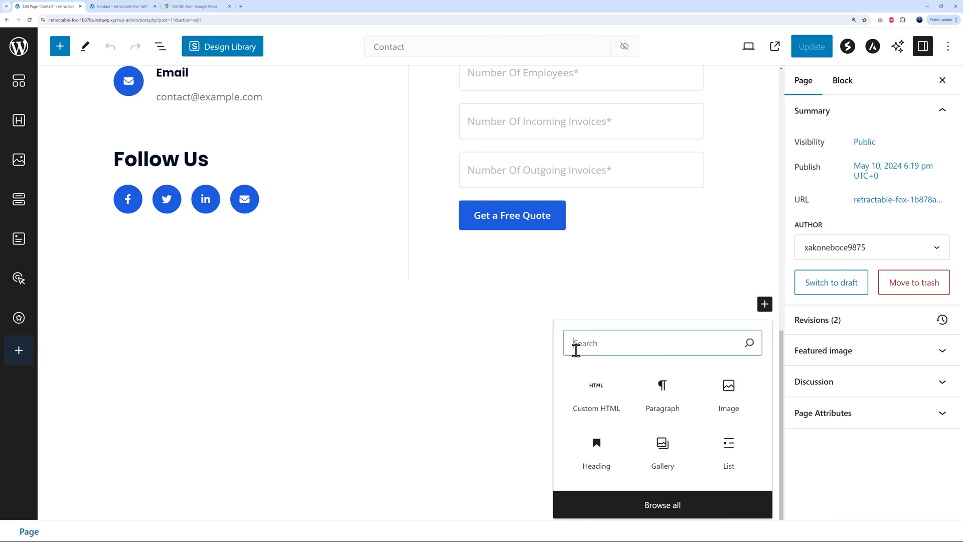
left_click(595, 397)
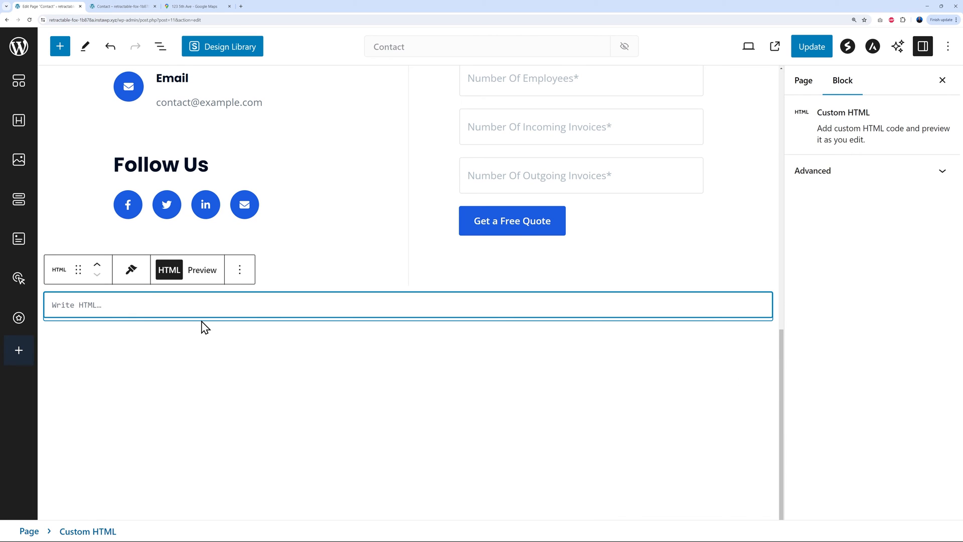
mouse_move(199, 311)
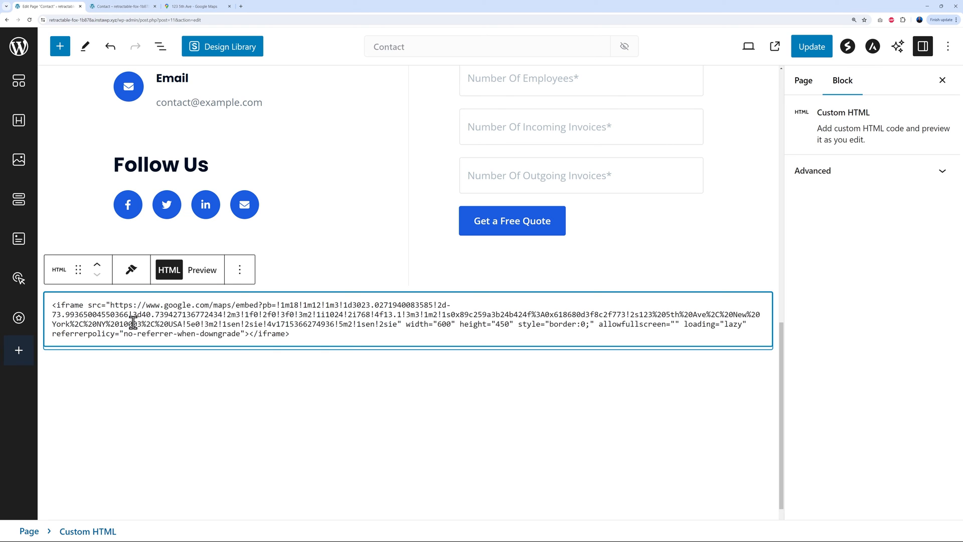
left_click(810, 46)
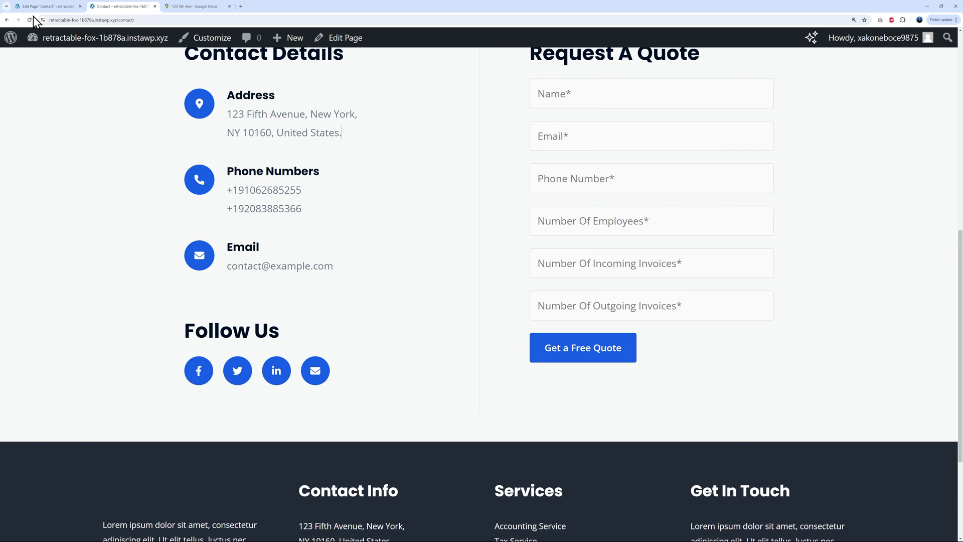
Step: Scroll the live Contact page to see the 123 5th Ave map below the contact details
scroll("up", 3)
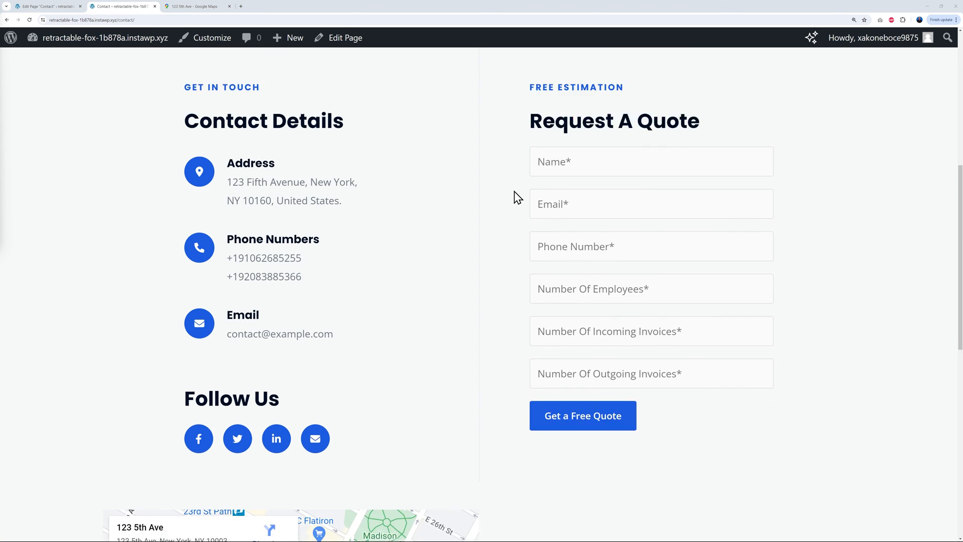
scroll("down", 3)
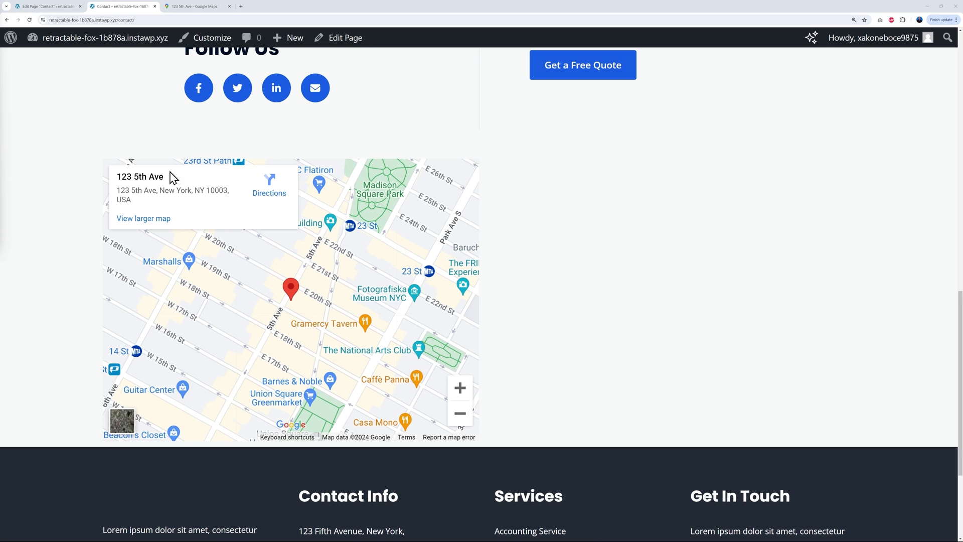
mouse_move(530, 311)
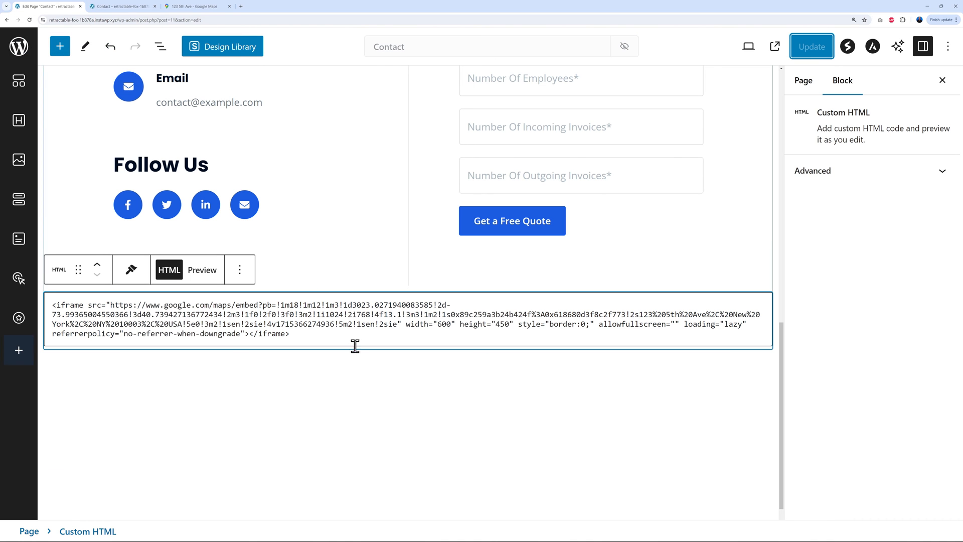
mouse_move(429, 356)
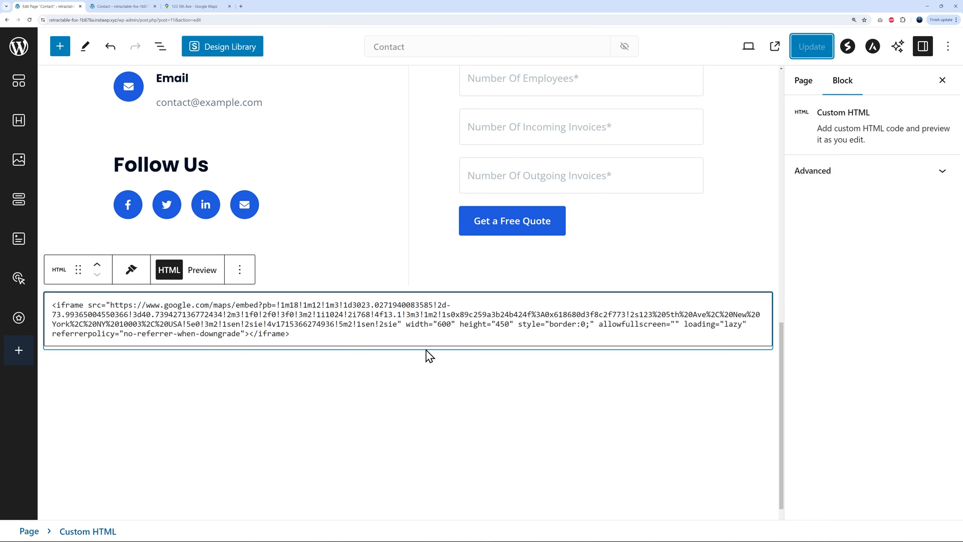
Step: Edit the map embed code so the map spans the full page width, then leave the editor
double_click(440, 324)
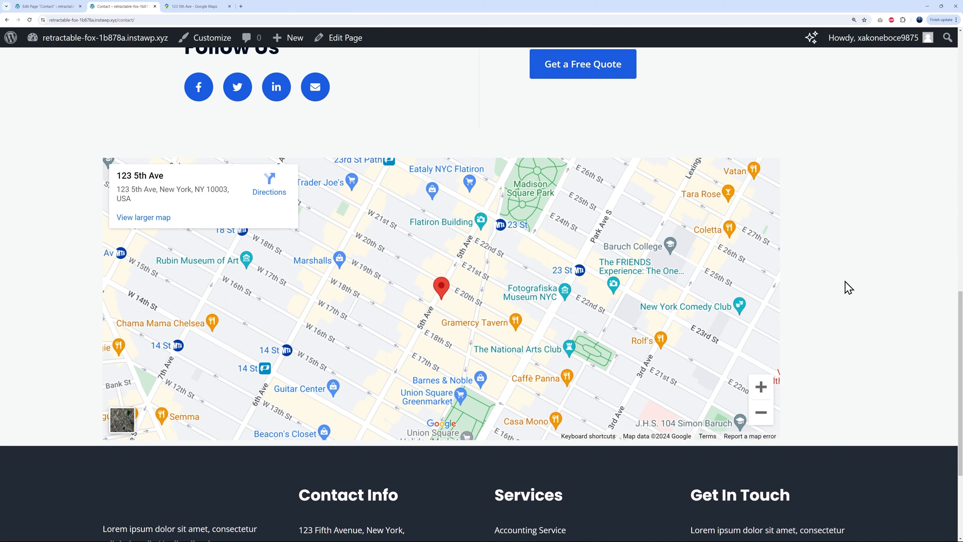
scroll("up", 3)
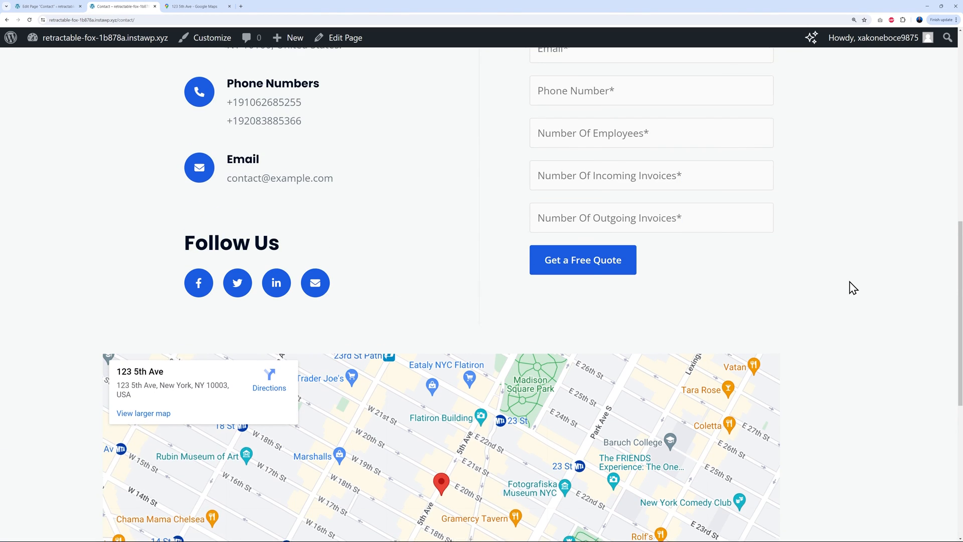
left_click(46, 6)
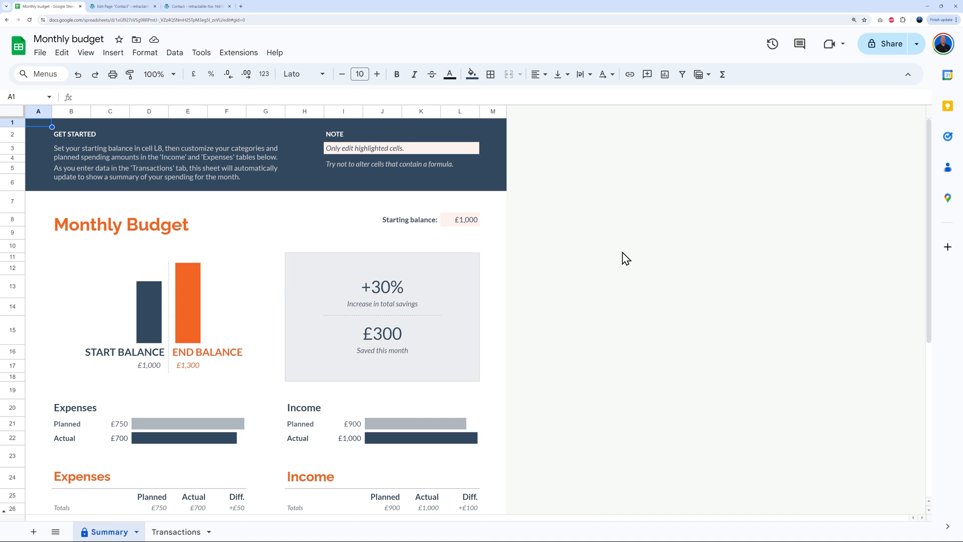
mouse_move(596, 388)
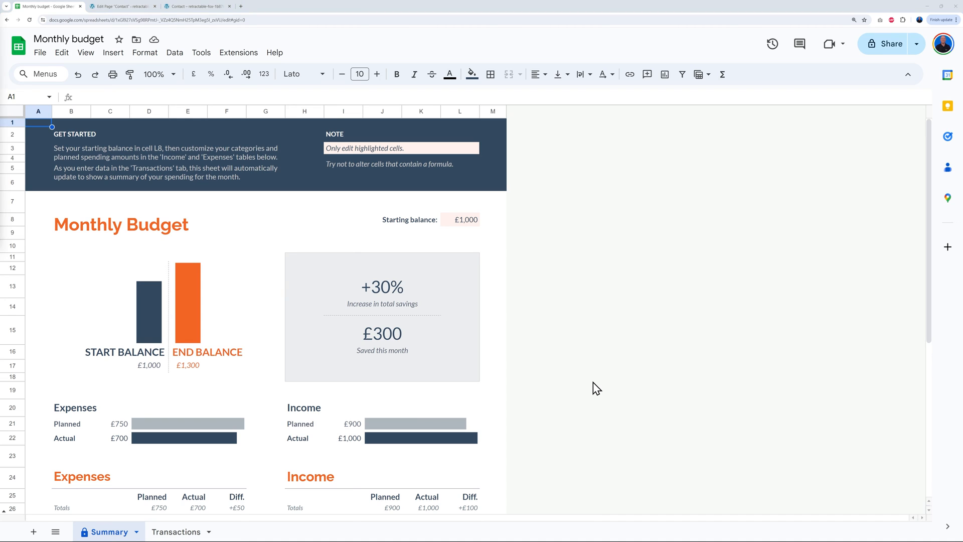
mouse_move(238, 306)
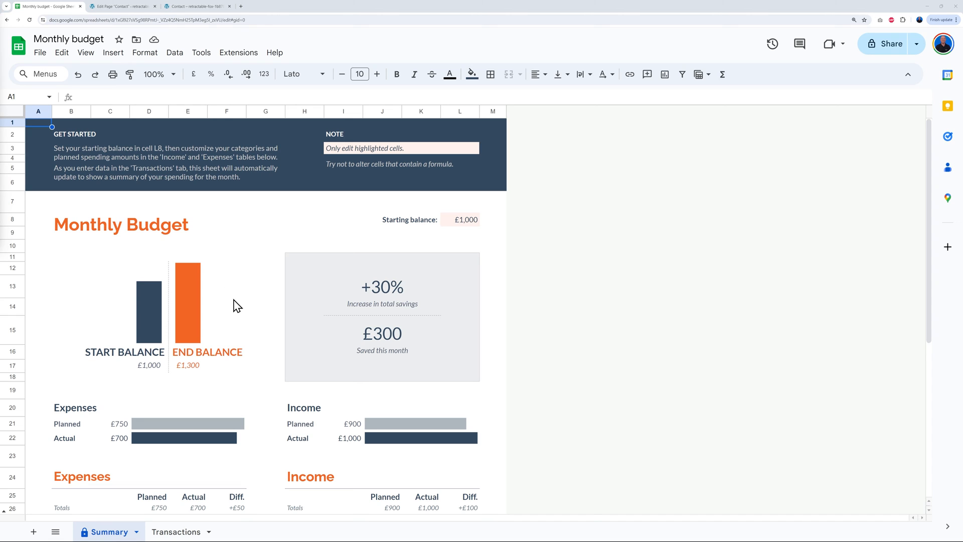
mouse_move(229, 304)
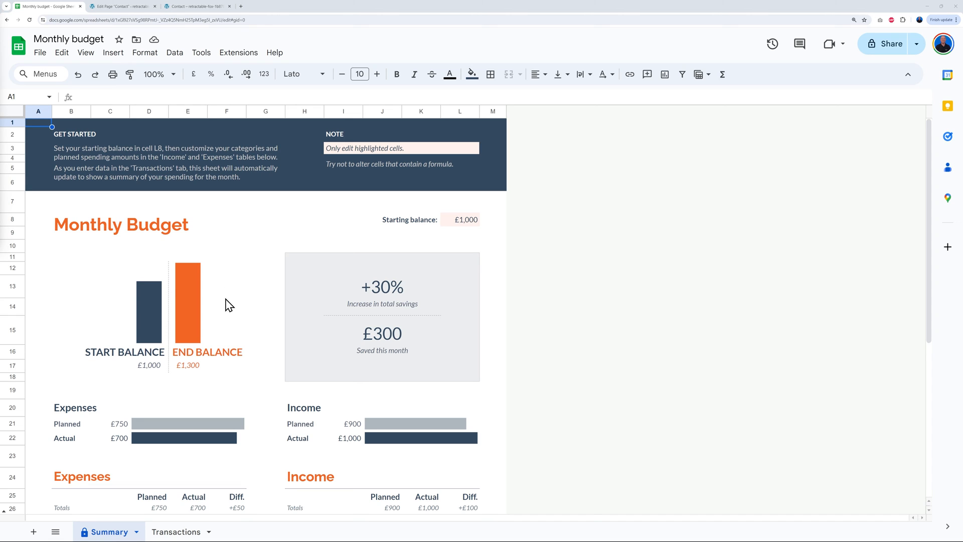
mouse_move(221, 303)
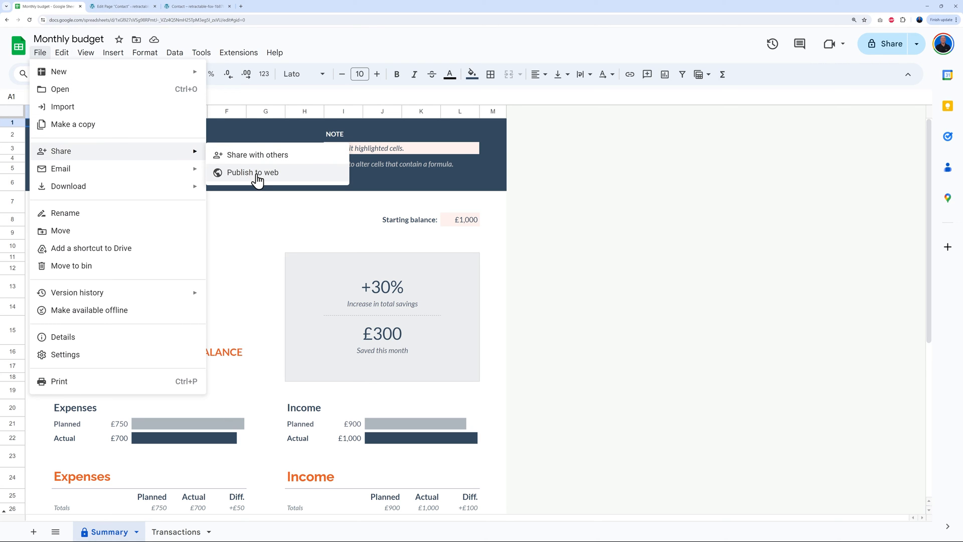
Step: Publish the entire Monthly budget spreadsheet to the web as an embed, keeping Entire Document
left_click(252, 172)
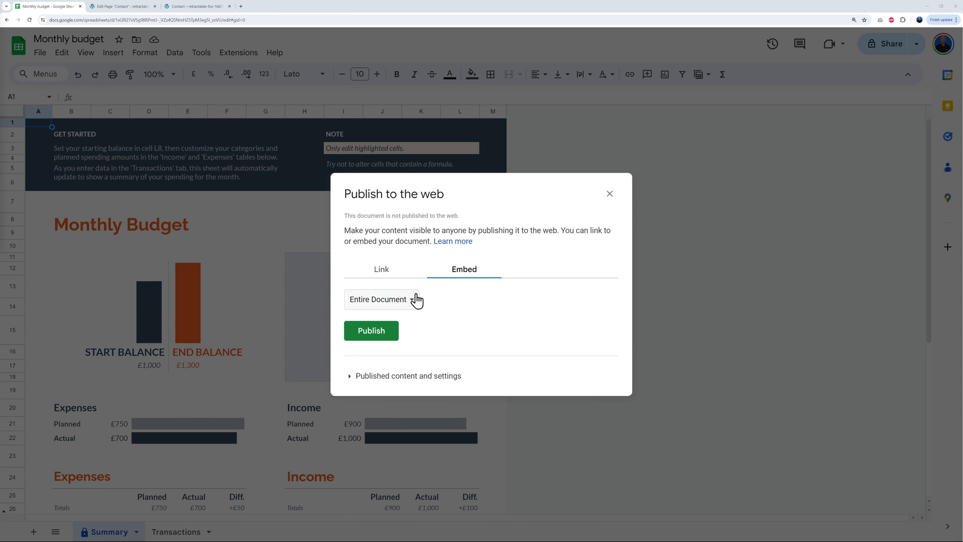
left_click(383, 299)
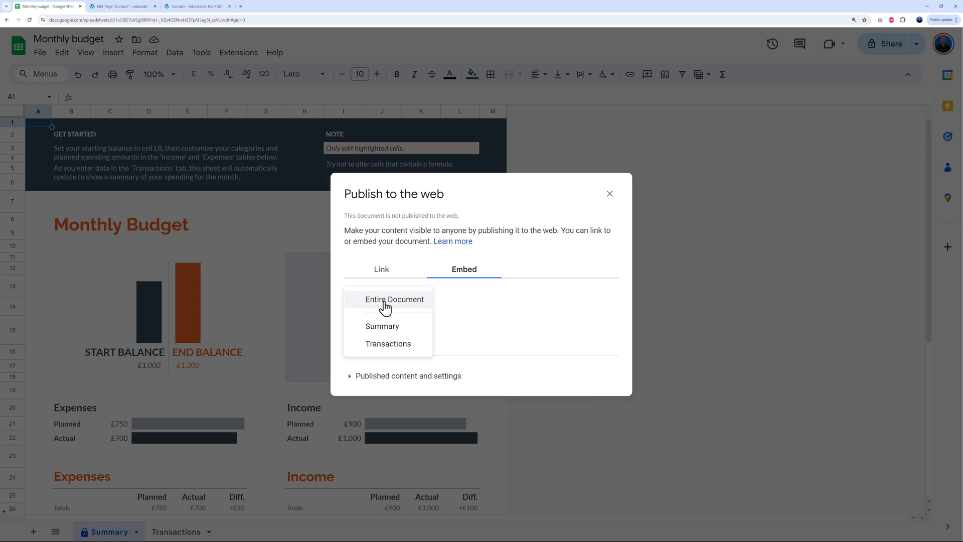
left_click(394, 299)
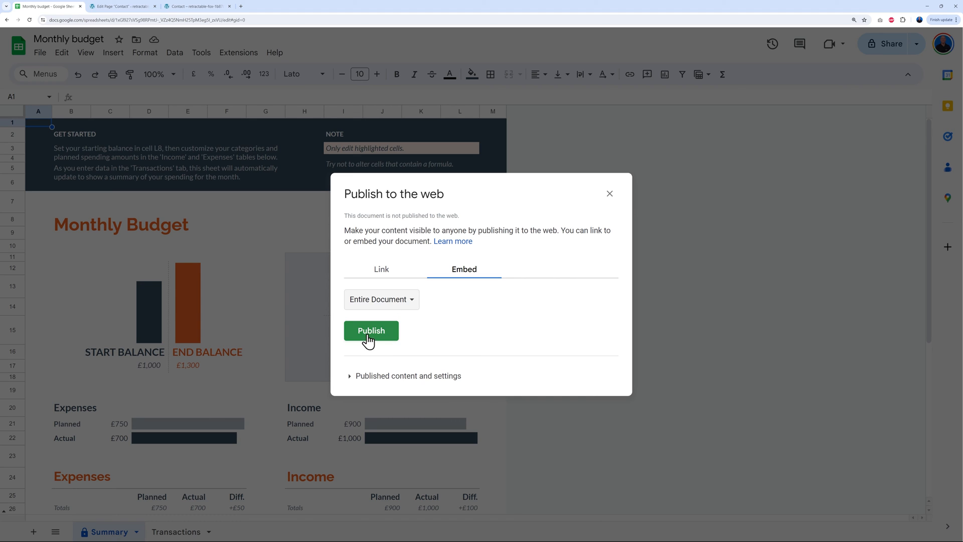
left_click(370, 330)
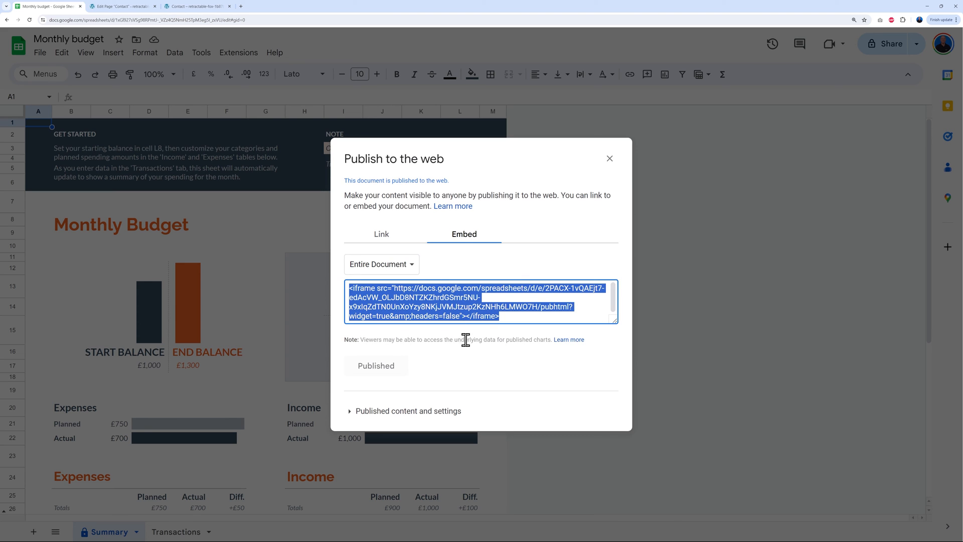
mouse_move(466, 254)
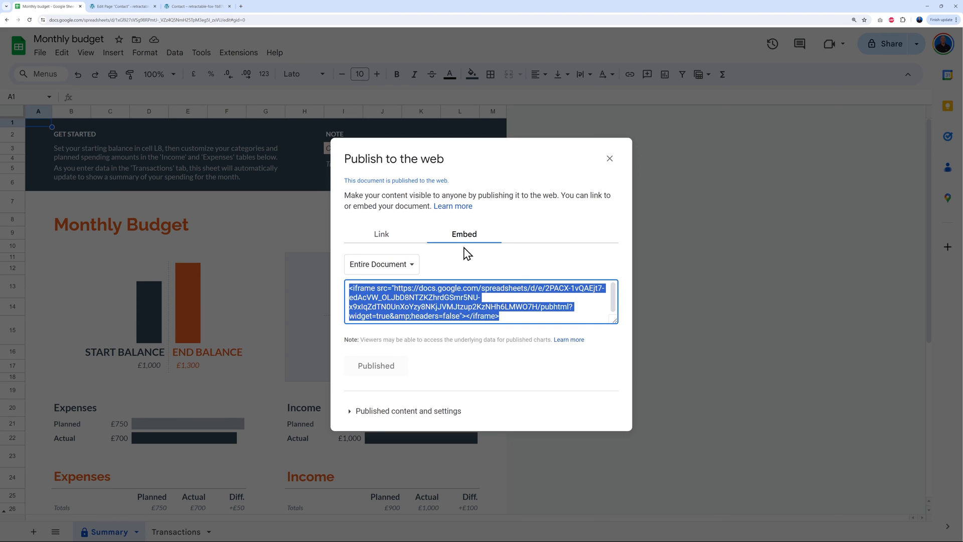
Step: Add a Custom HTML block with the spreadsheet iframe code to the new page draft
left_click(123, 6)
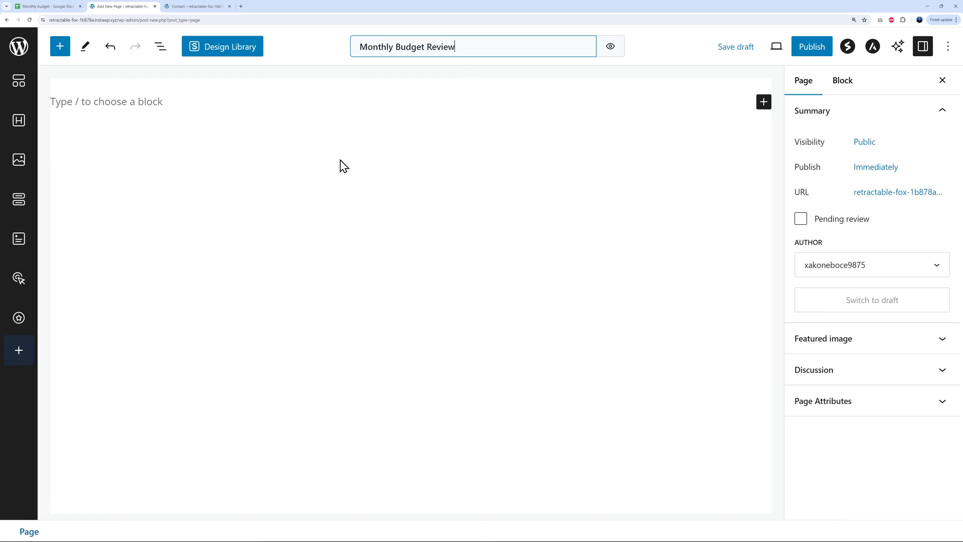
mouse_move(350, 64)
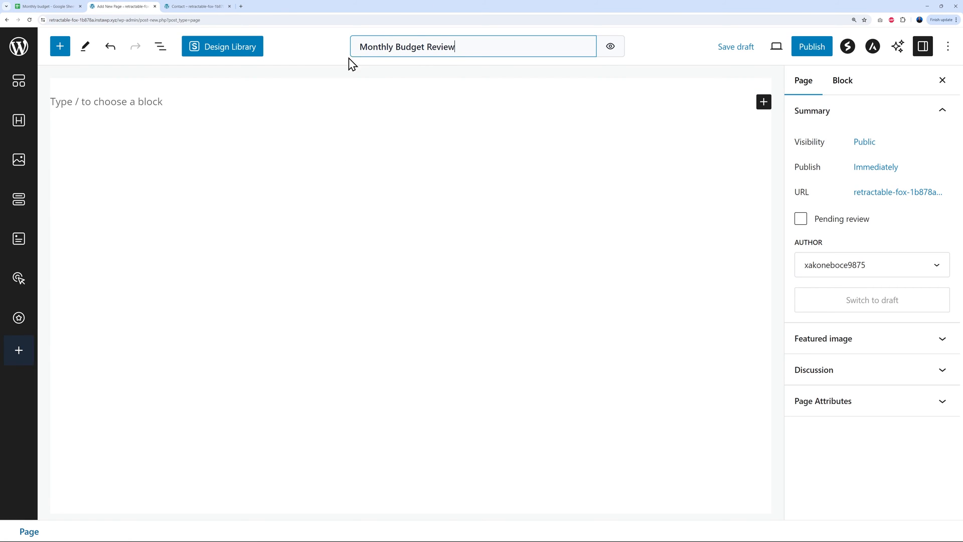
left_click(764, 102)
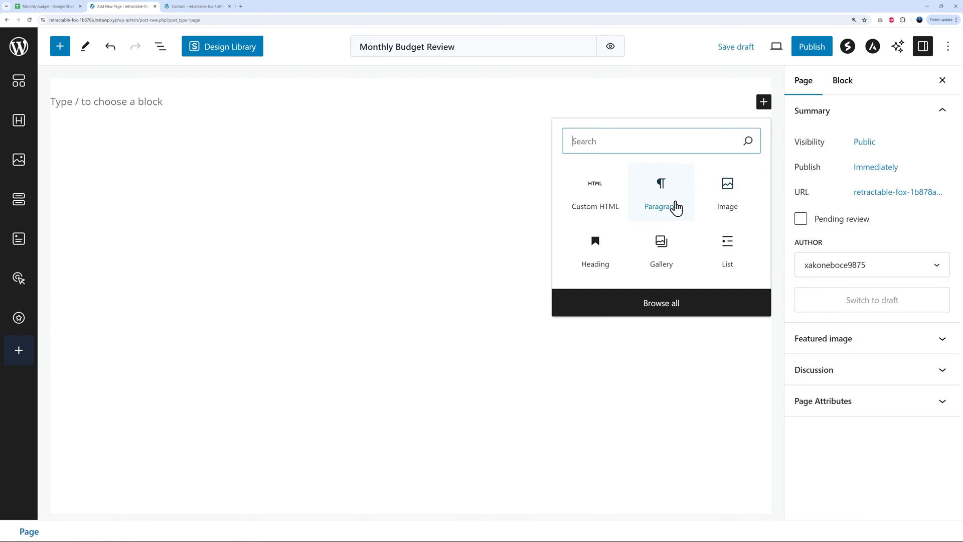
left_click(594, 192)
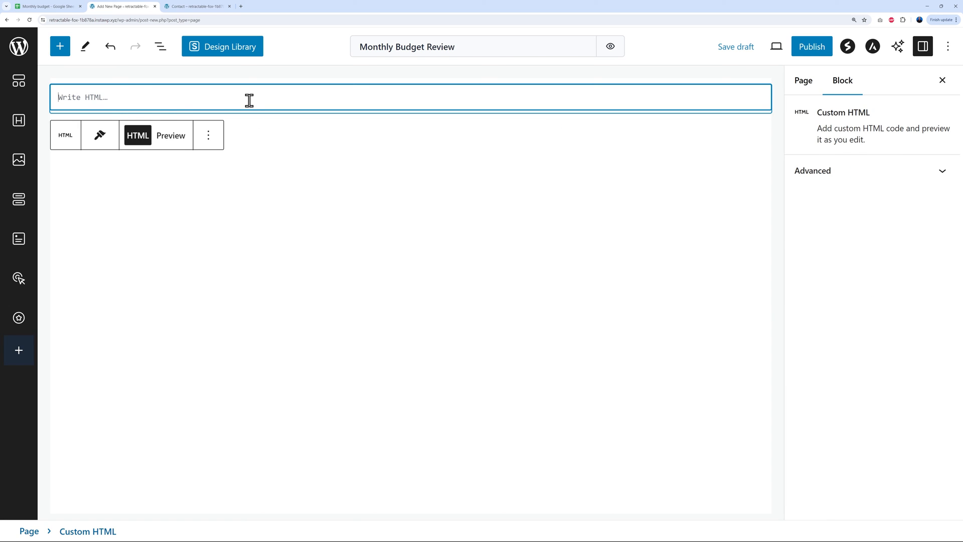
Step: Publish the Monthly Budget Review page and view the embedded budget sheet live
left_click(810, 46)
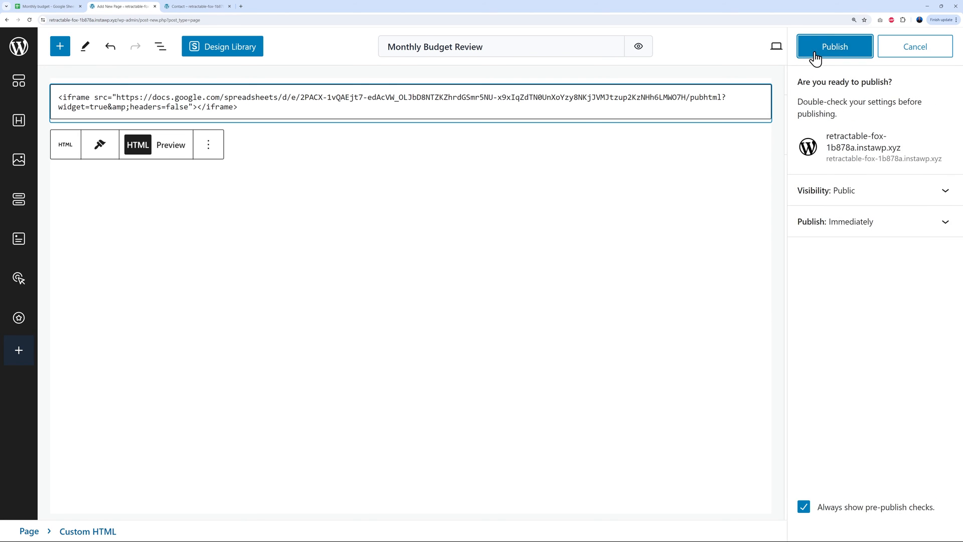
left_click(833, 46)
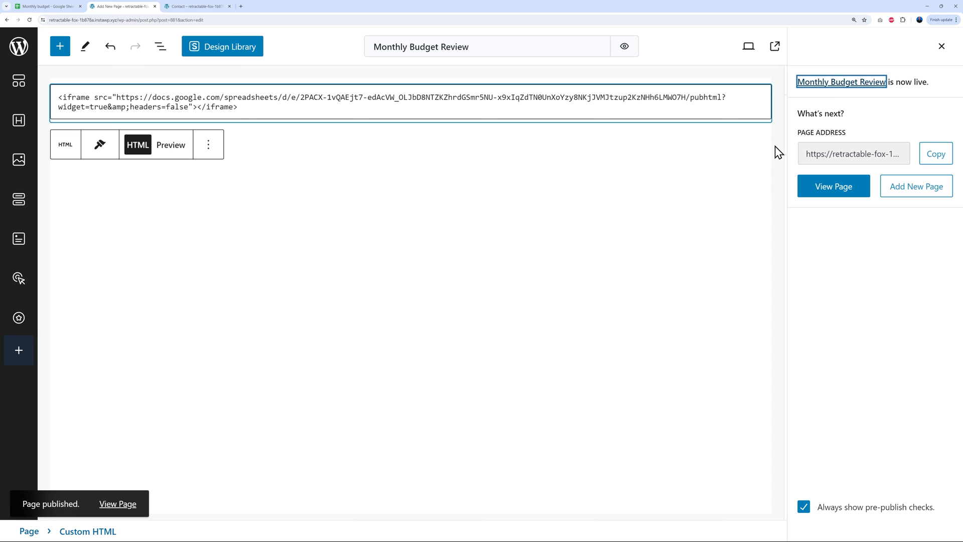
left_click(832, 186)
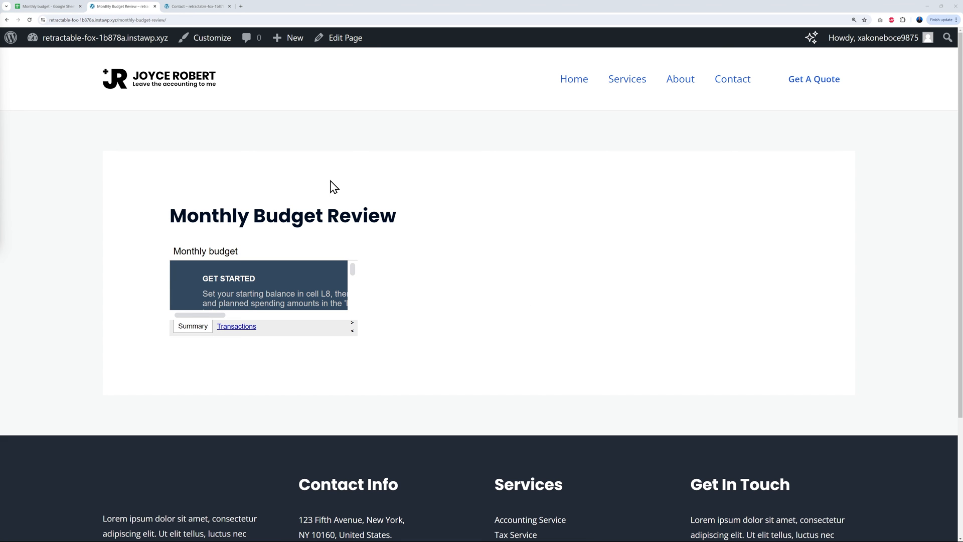
scroll("down", 3)
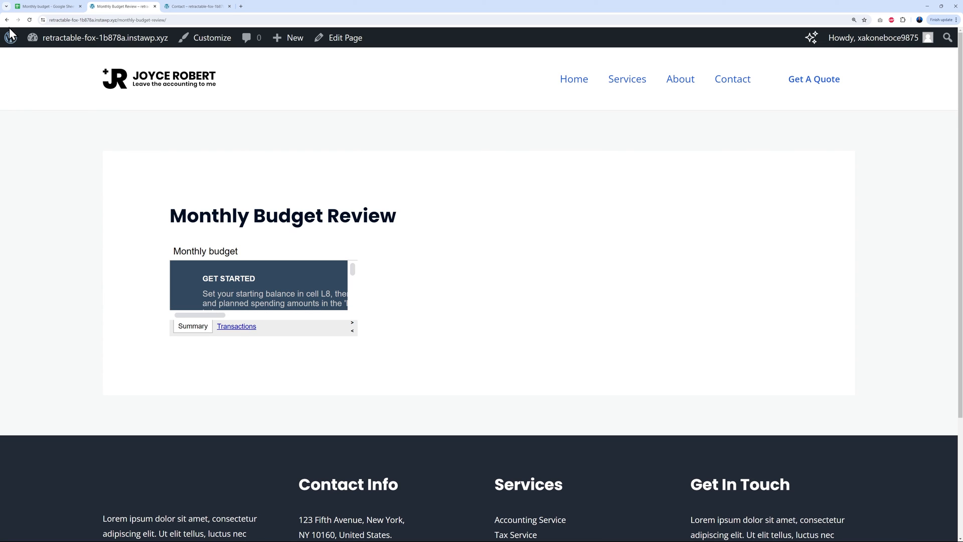
Step: Give the iframe width="1080" height="1920" frameborder="0" and update the page
left_click(345, 37)
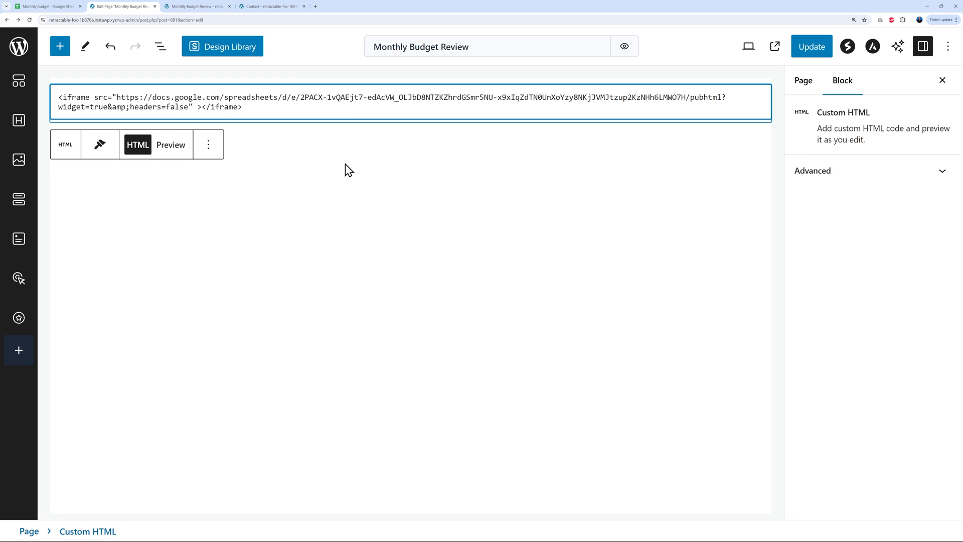
type("width=\"1080\" height=\"1920\" frameborder=\"0\"")
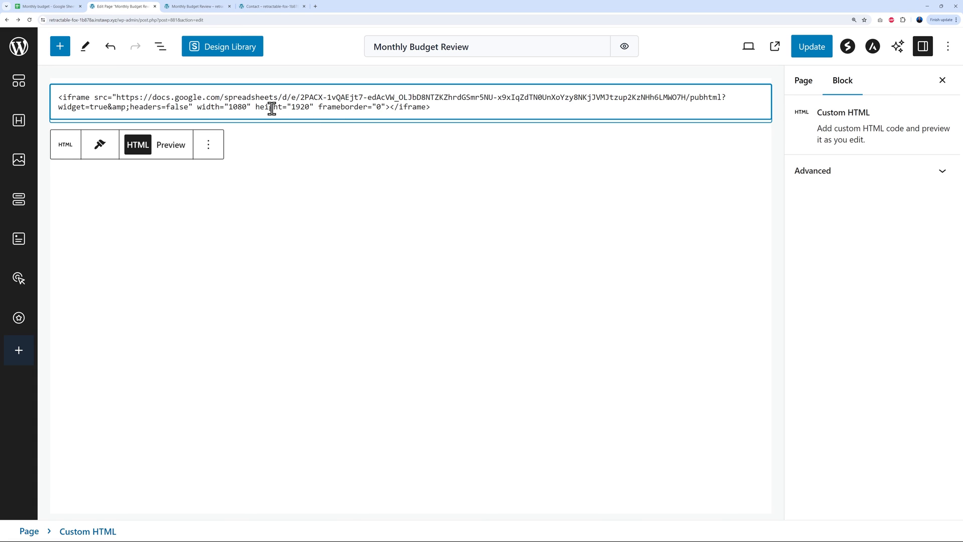
mouse_move(361, 113)
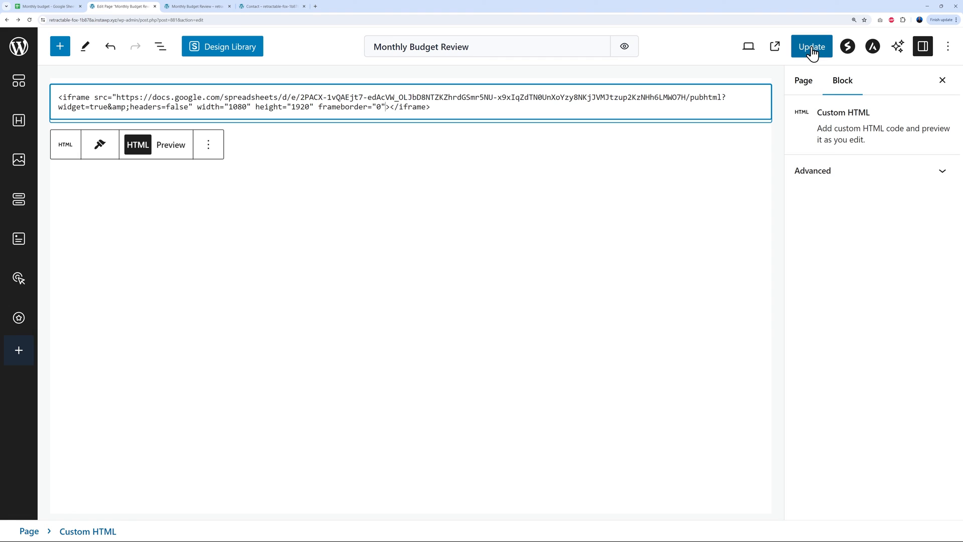
left_click(196, 6)
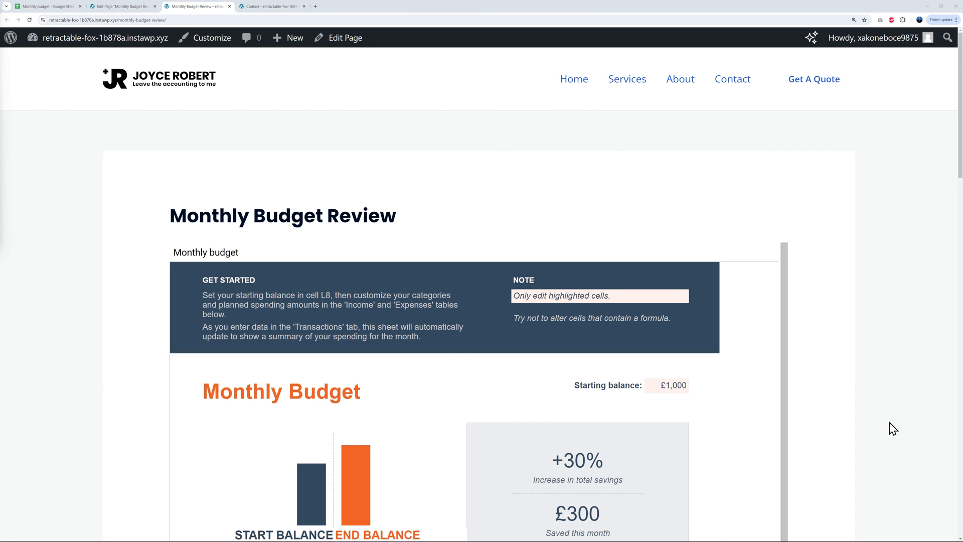
Step: Scroll the live page to check the whole budget is readable
scroll("down", 3)
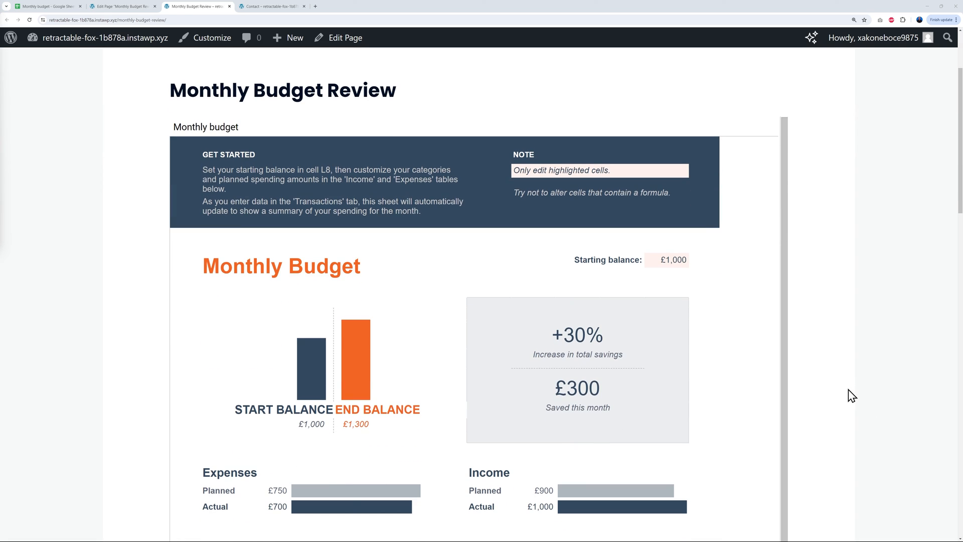
scroll("down", 3)
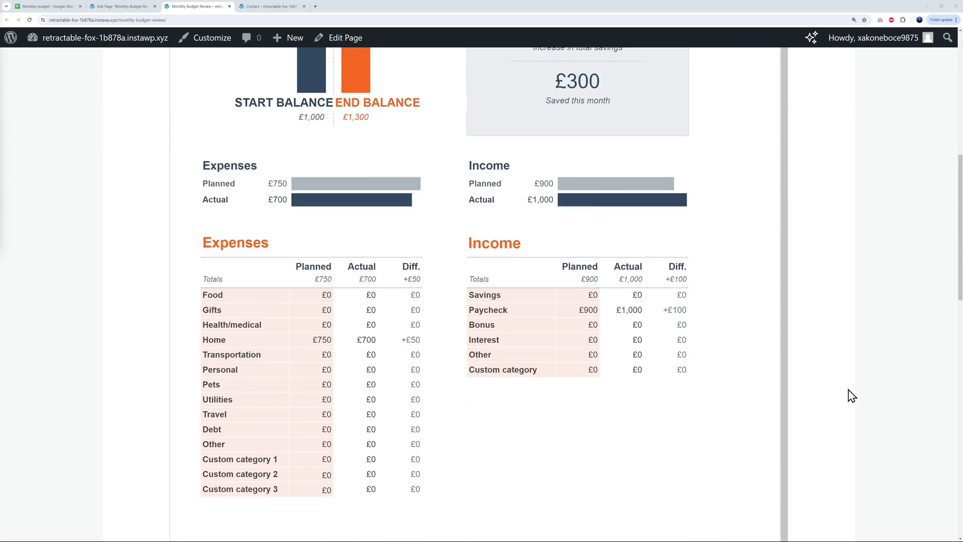
scroll("up", 3)
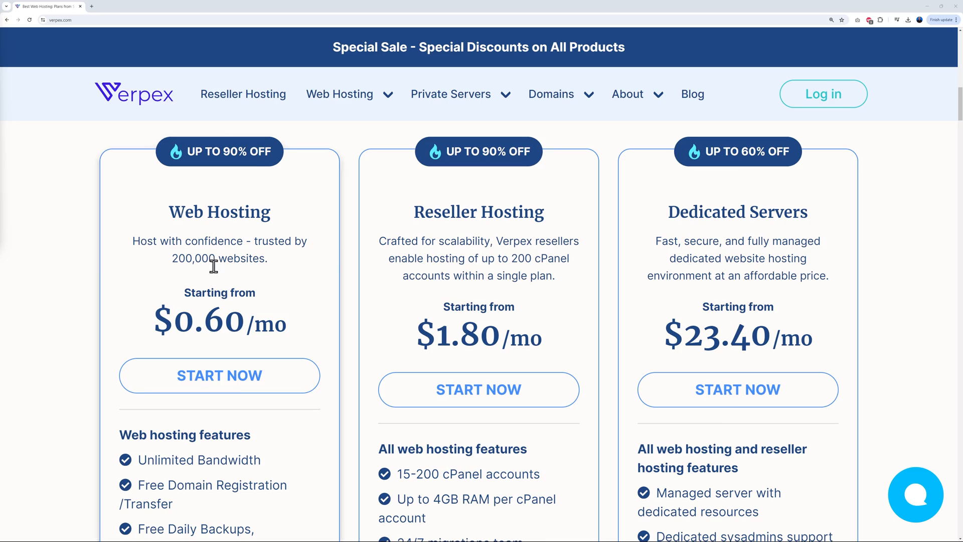
mouse_move(557, 190)
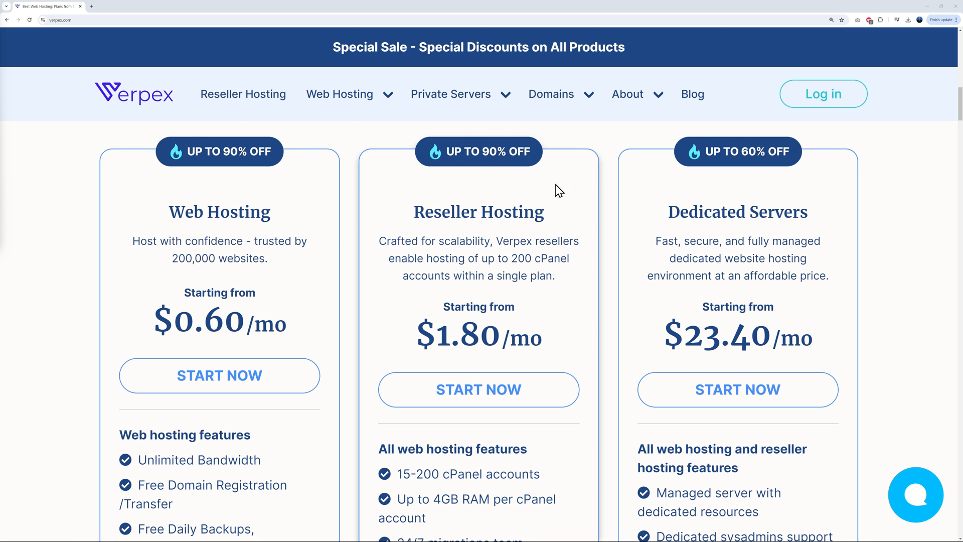
Step: Show Verpex's Private Servers menu with VPS and Managed WordPress Hosting options
left_click(339, 94)
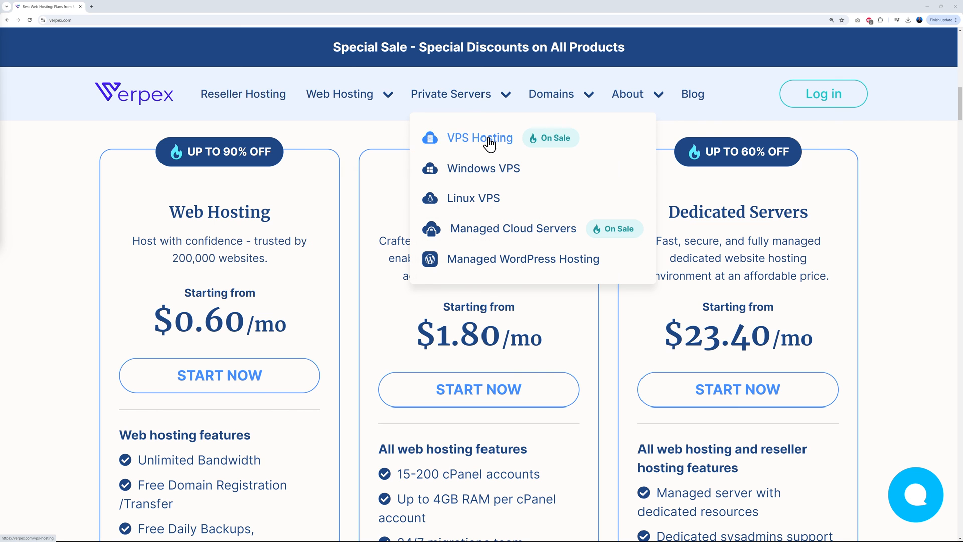
mouse_move(623, 269)
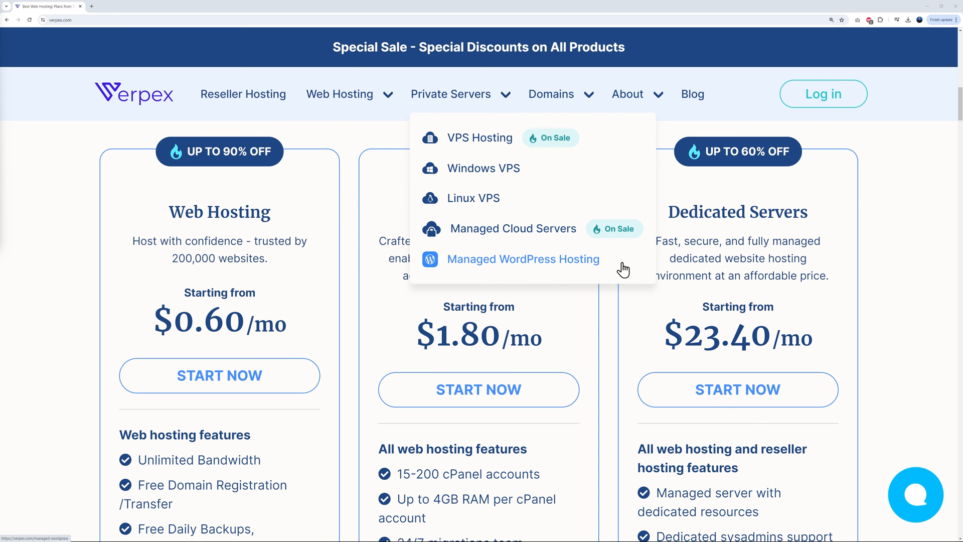